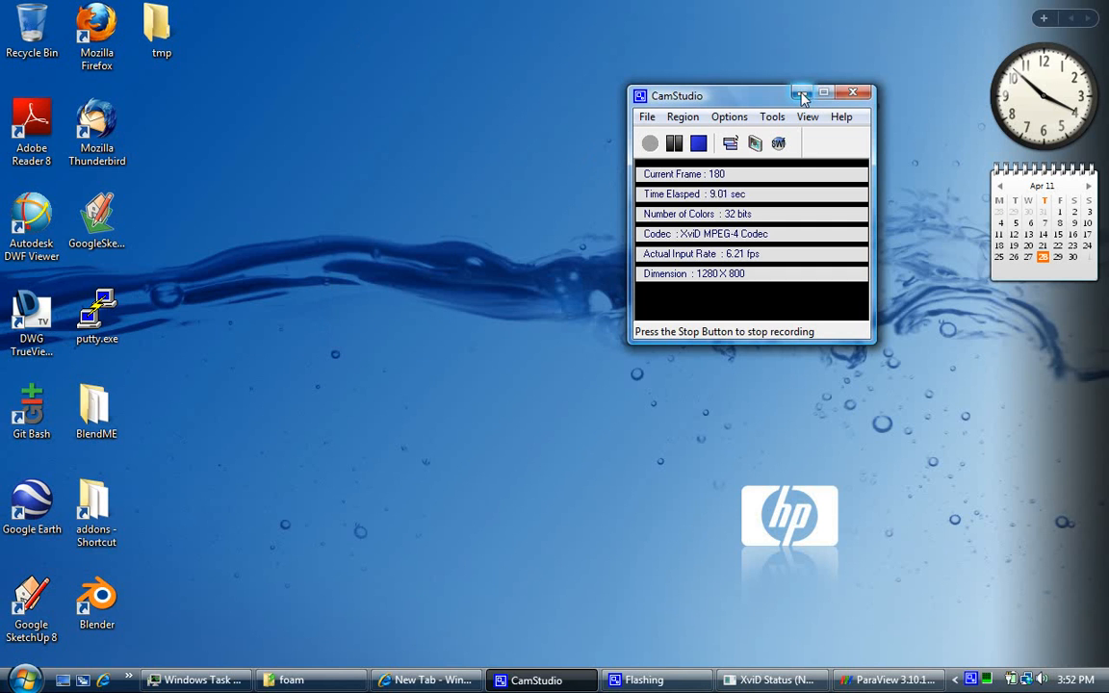
pyautogui.moveTo(802, 92)
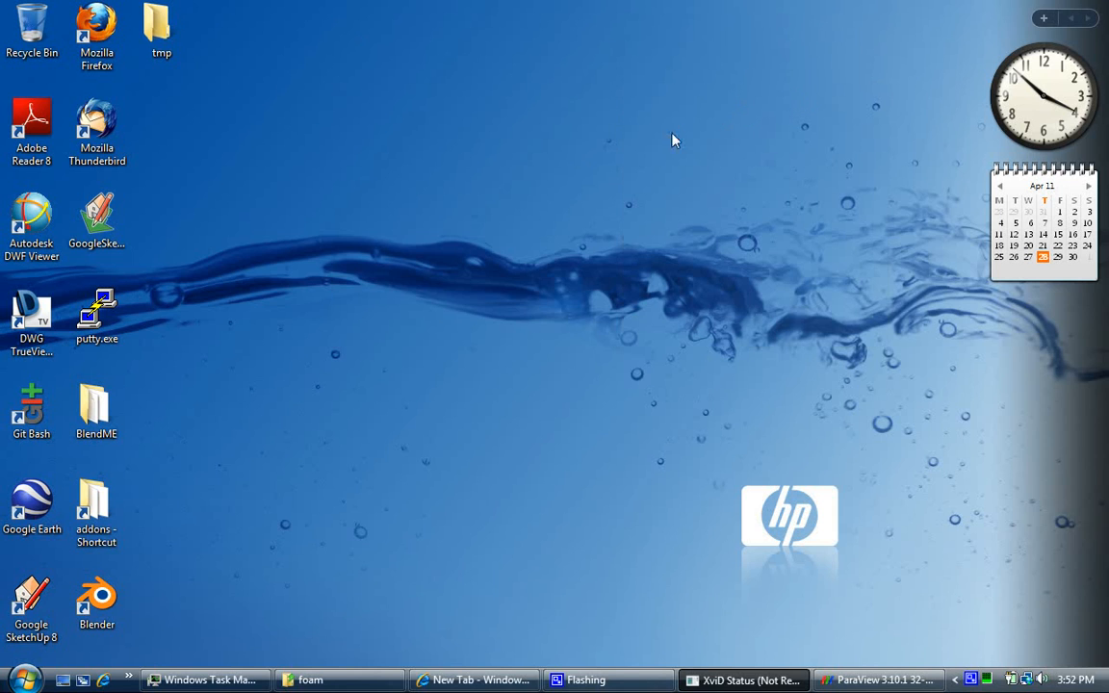
pyautogui.moveTo(727, 104)
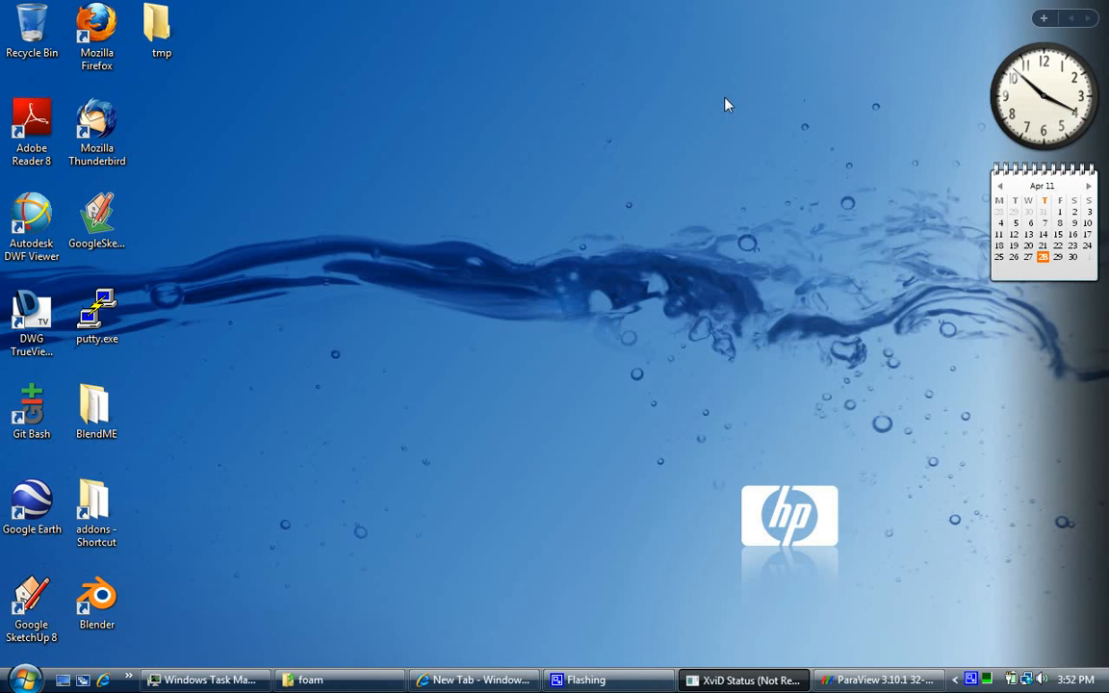
pyautogui.moveTo(868, 237)
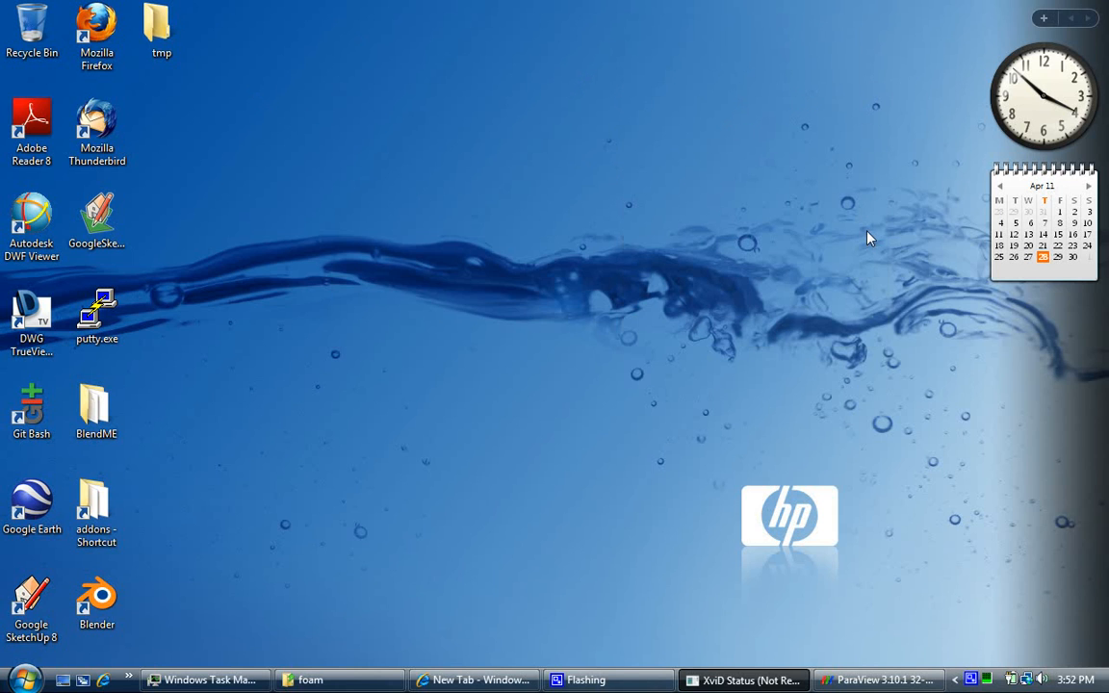
pyautogui.moveTo(861, 269)
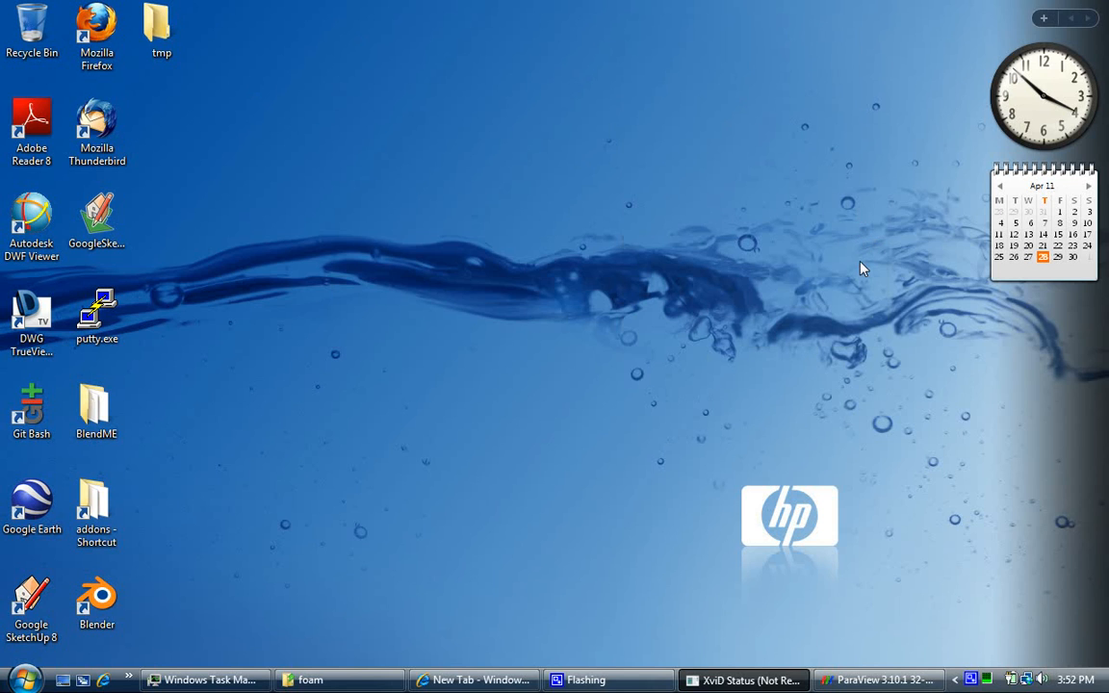
pyautogui.moveTo(867, 429)
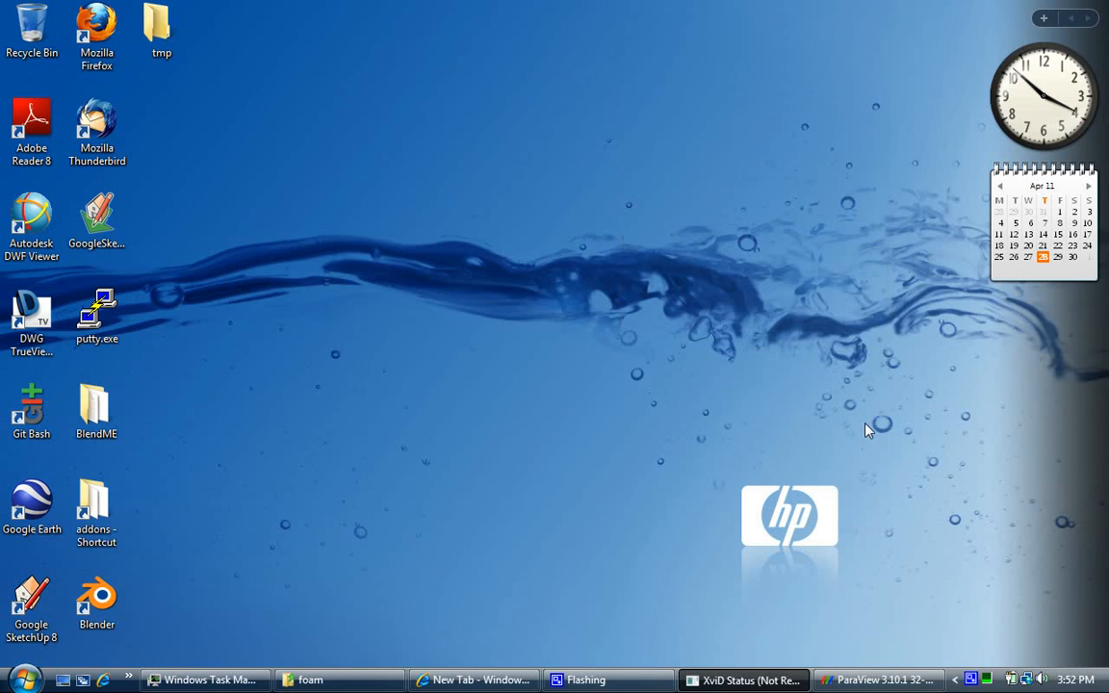
pyautogui.moveTo(634, 401)
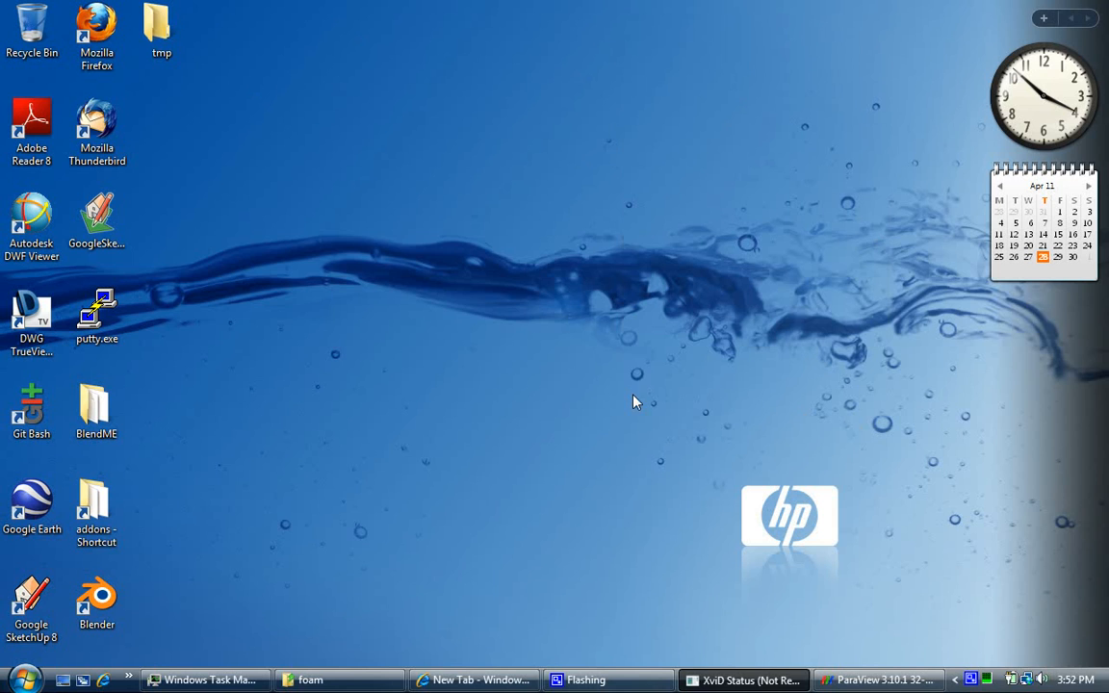
pyautogui.moveTo(508, 368)
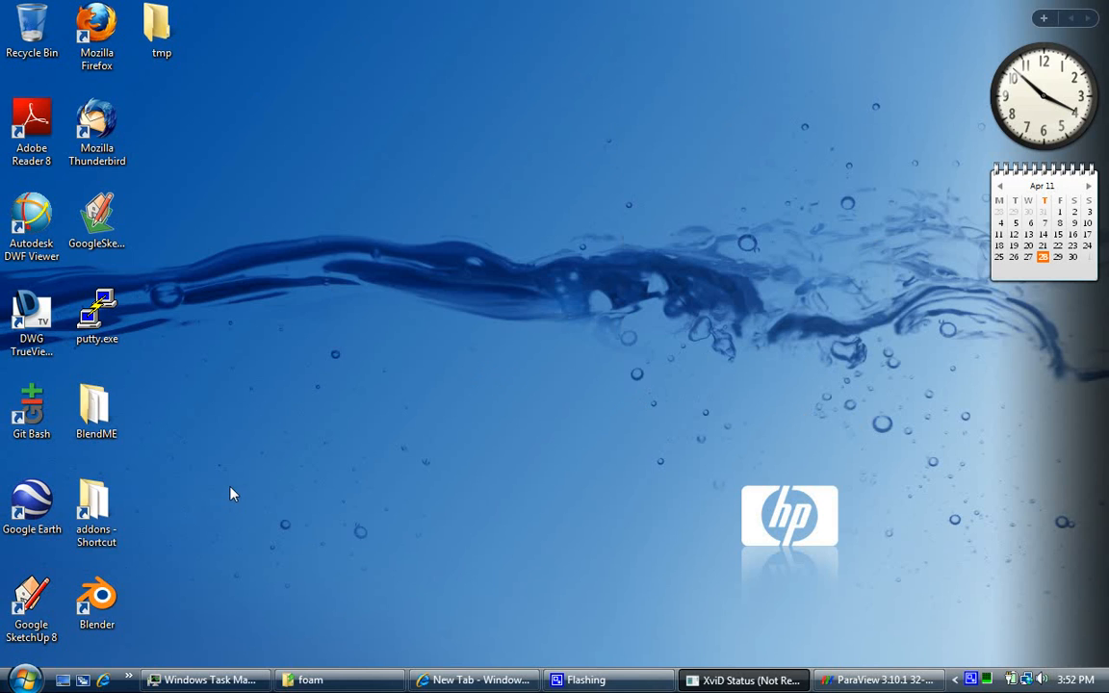
# - Select the Blender shortcut on the desktop, ready to launch it
pyautogui.click(96, 601)
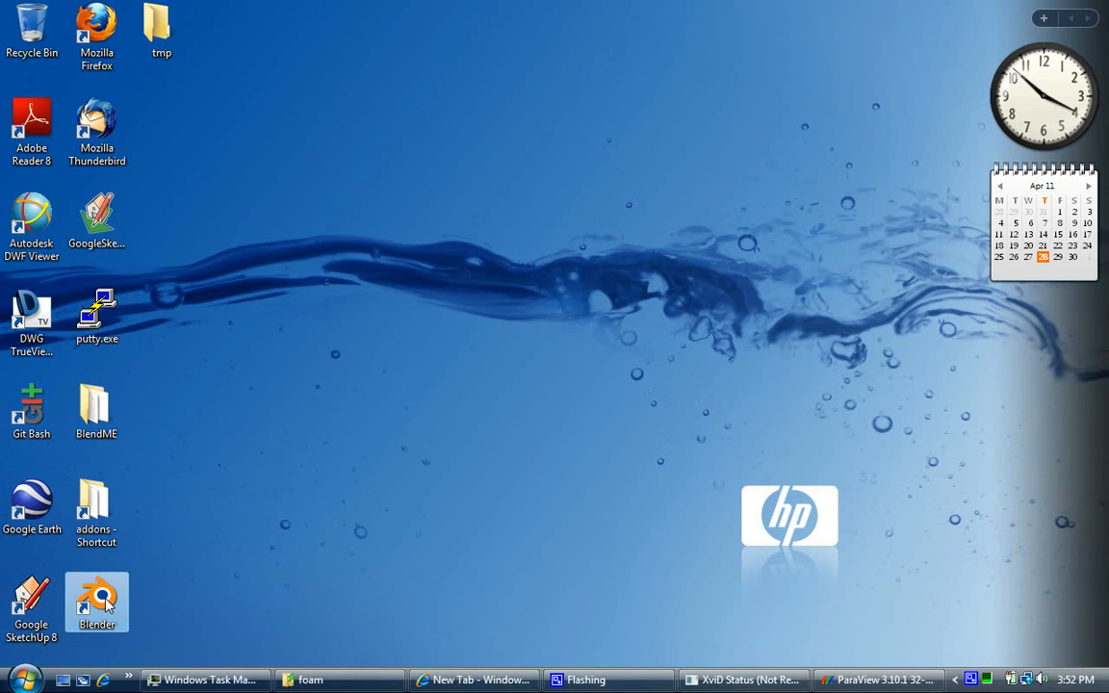
# - Launch Blender and load CFD.blend from the Recent list on the splash screen
pyautogui.doubleClick(96, 602)
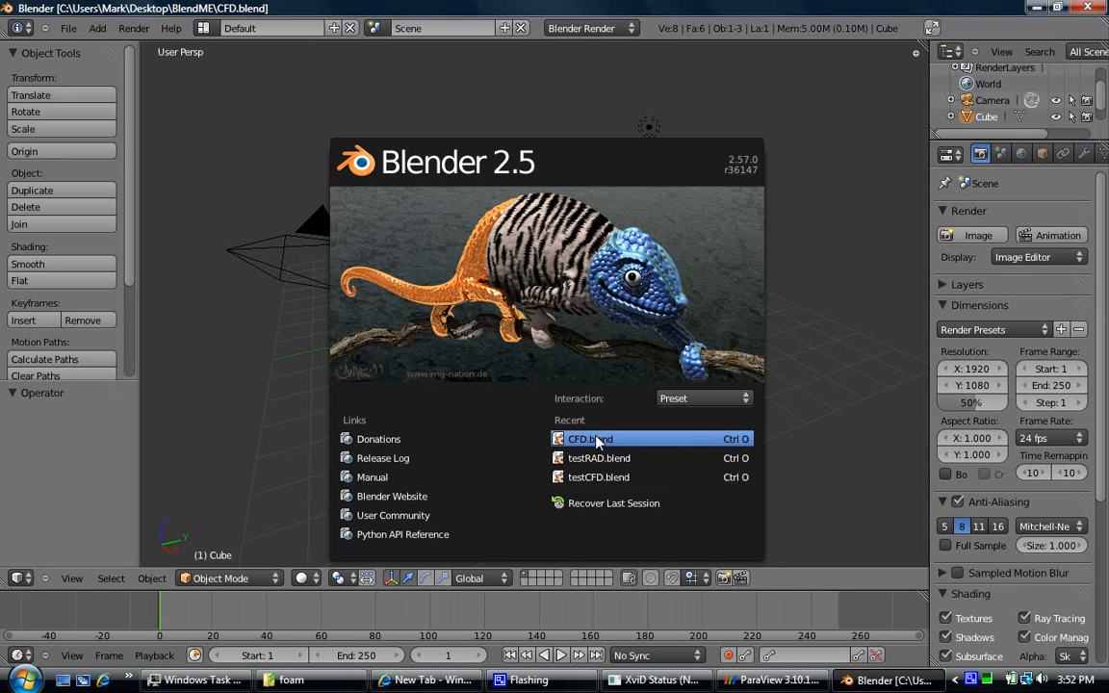
pyautogui.click(590, 439)
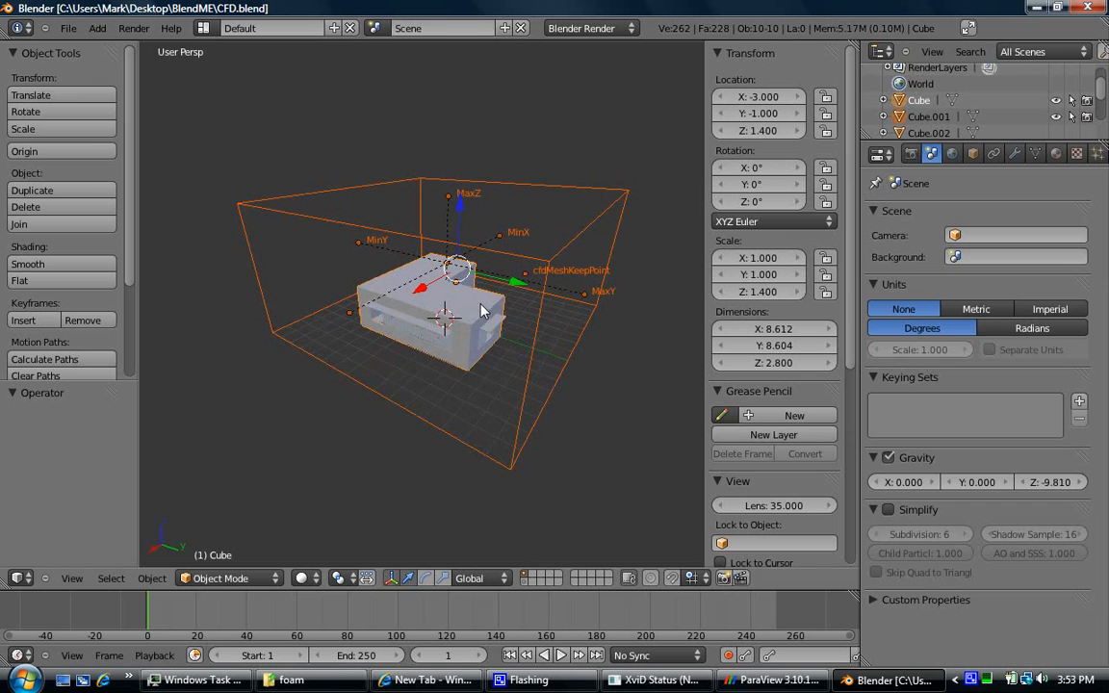
pyautogui.moveTo(421, 253)
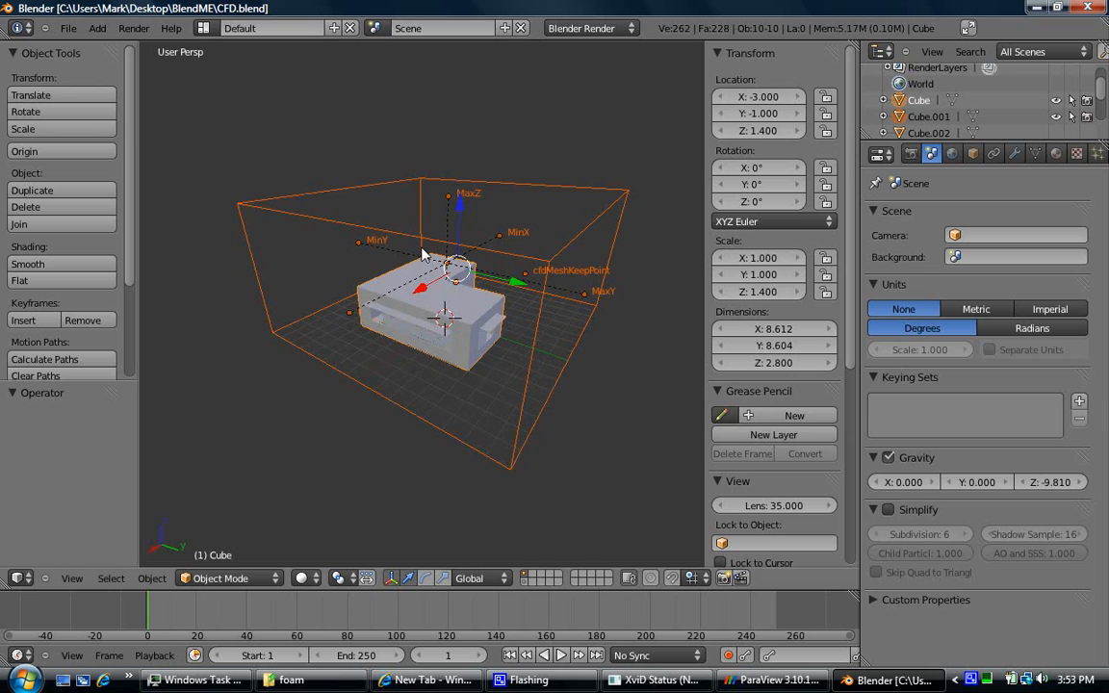
pyautogui.moveTo(421, 248)
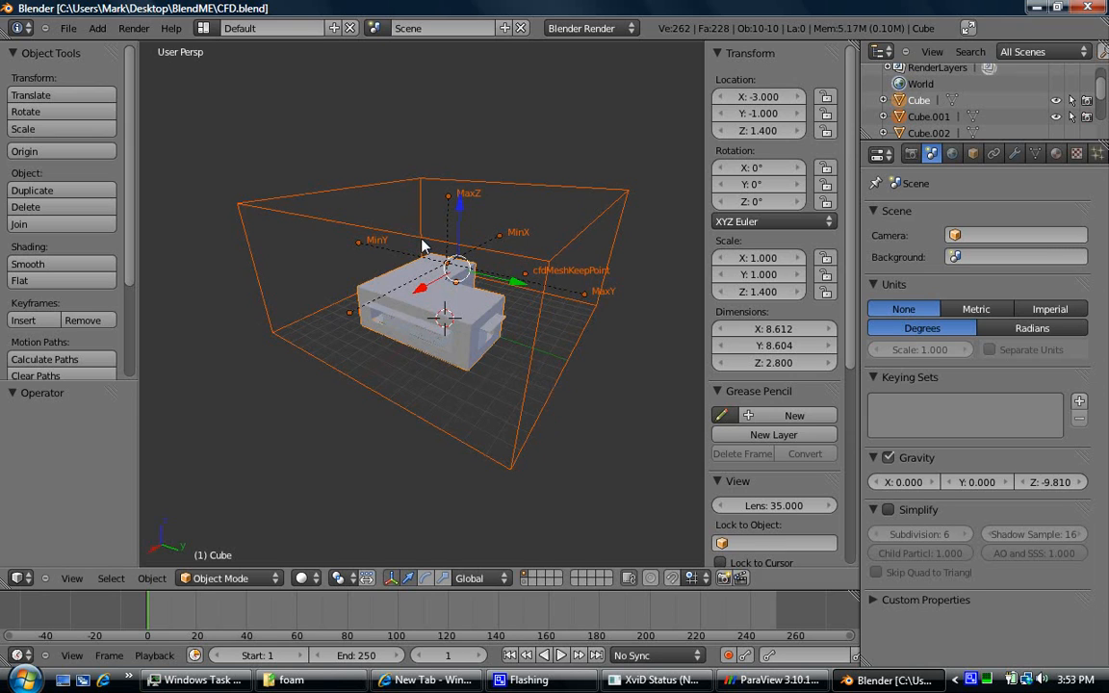
pyautogui.moveTo(433, 294)
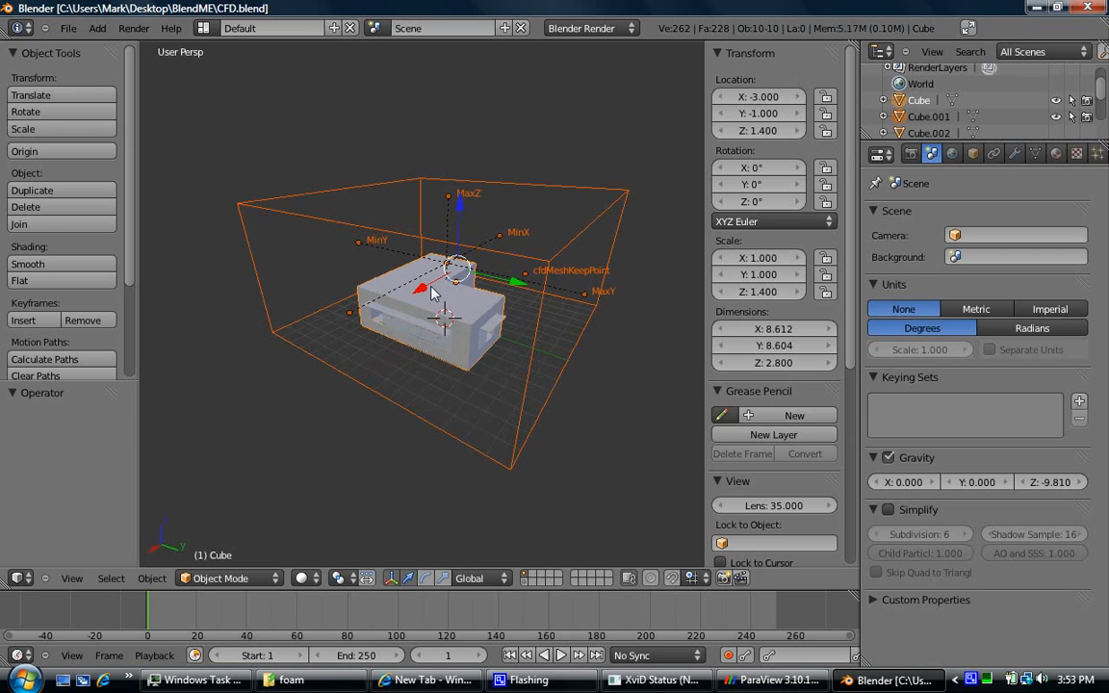
pyautogui.moveTo(414, 294)
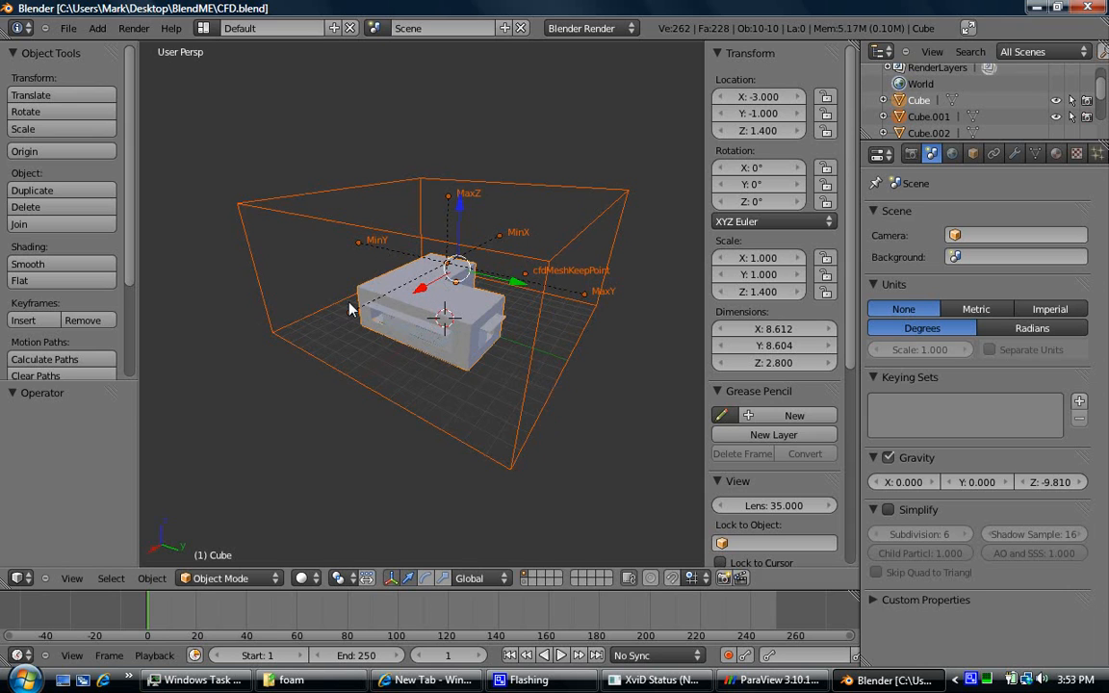
pyautogui.moveTo(384, 229)
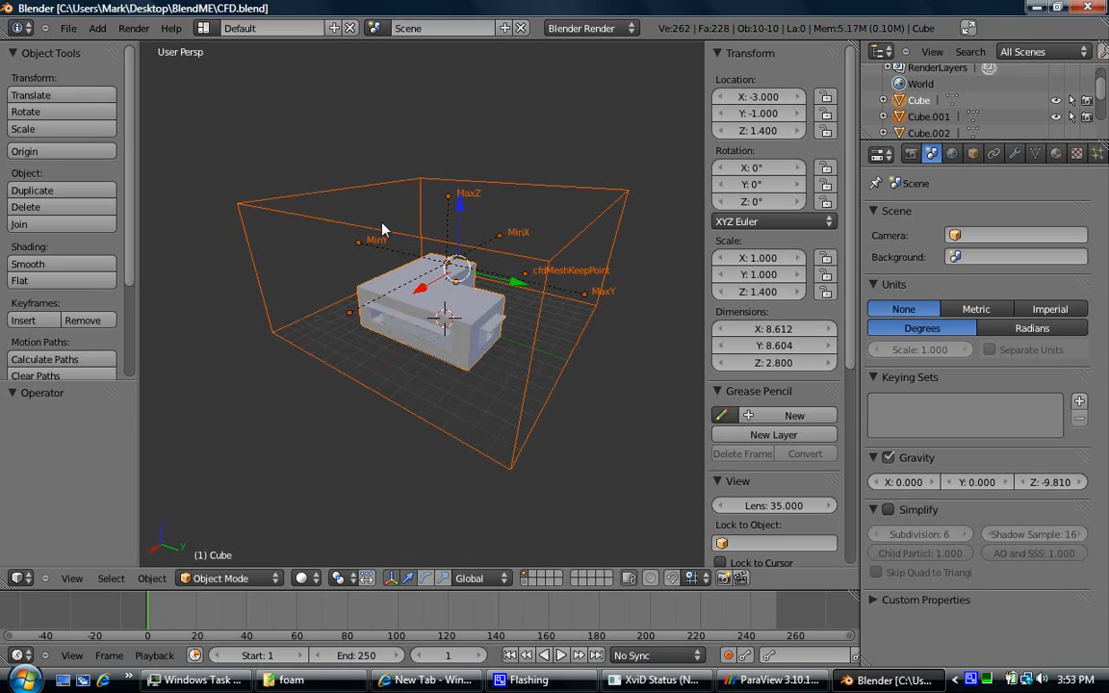
pyautogui.moveTo(461, 222)
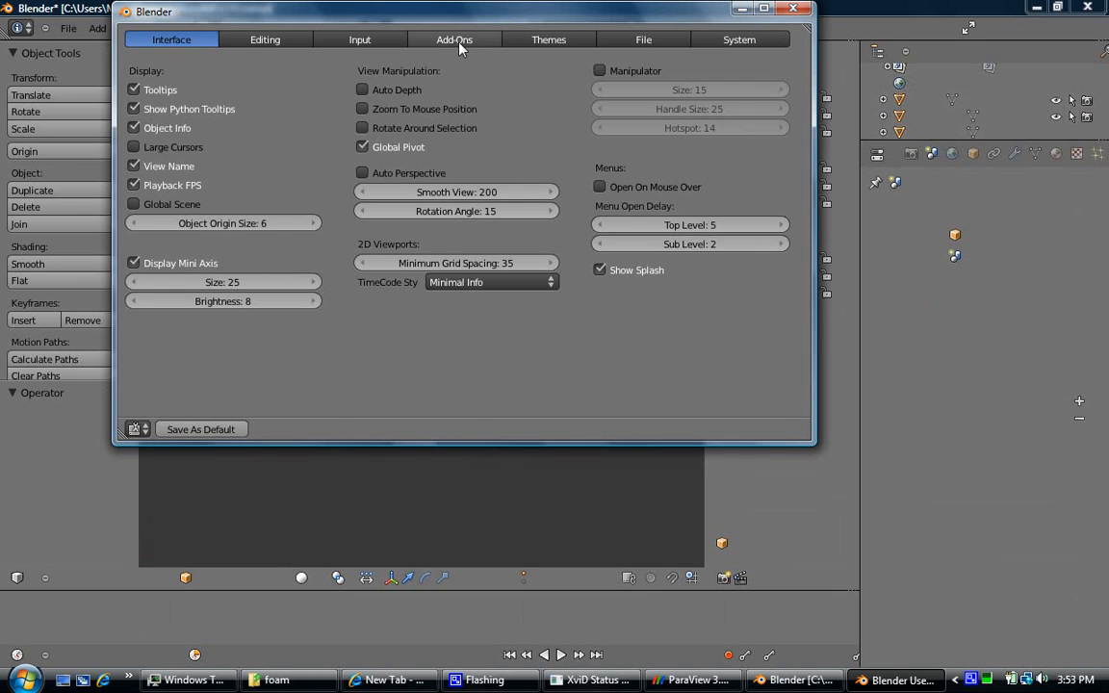
# - Enable the BlenderCFD add-on under the Architecture category and close User Preferences
pyautogui.click(454, 40)
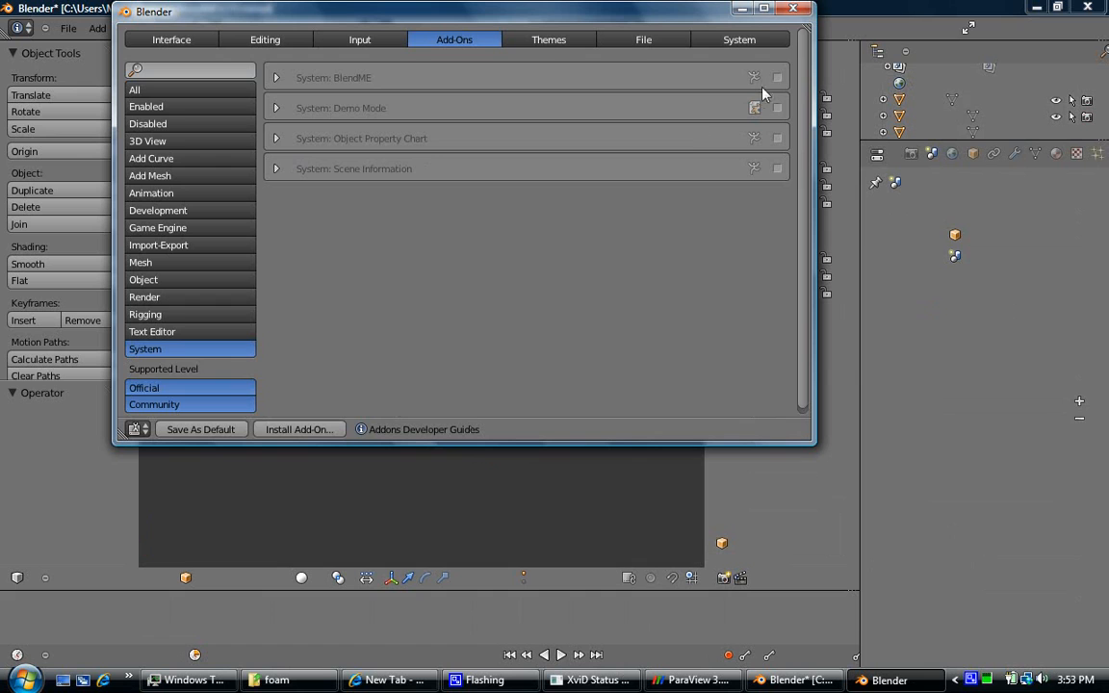
pyautogui.click(155, 366)
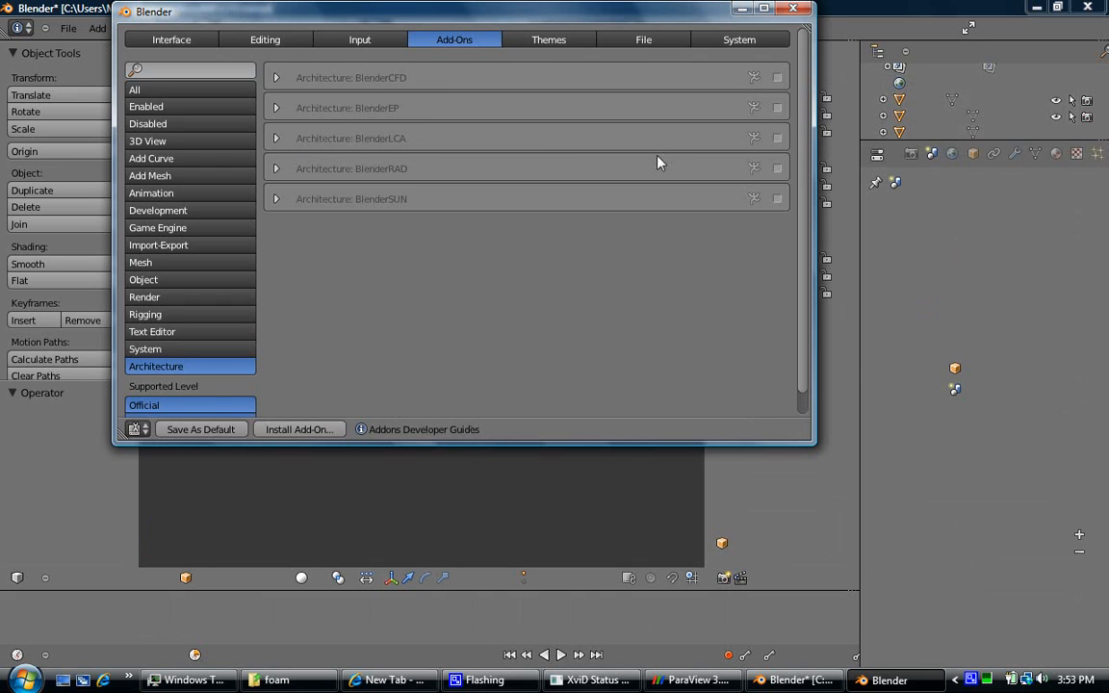
pyautogui.moveTo(778, 79)
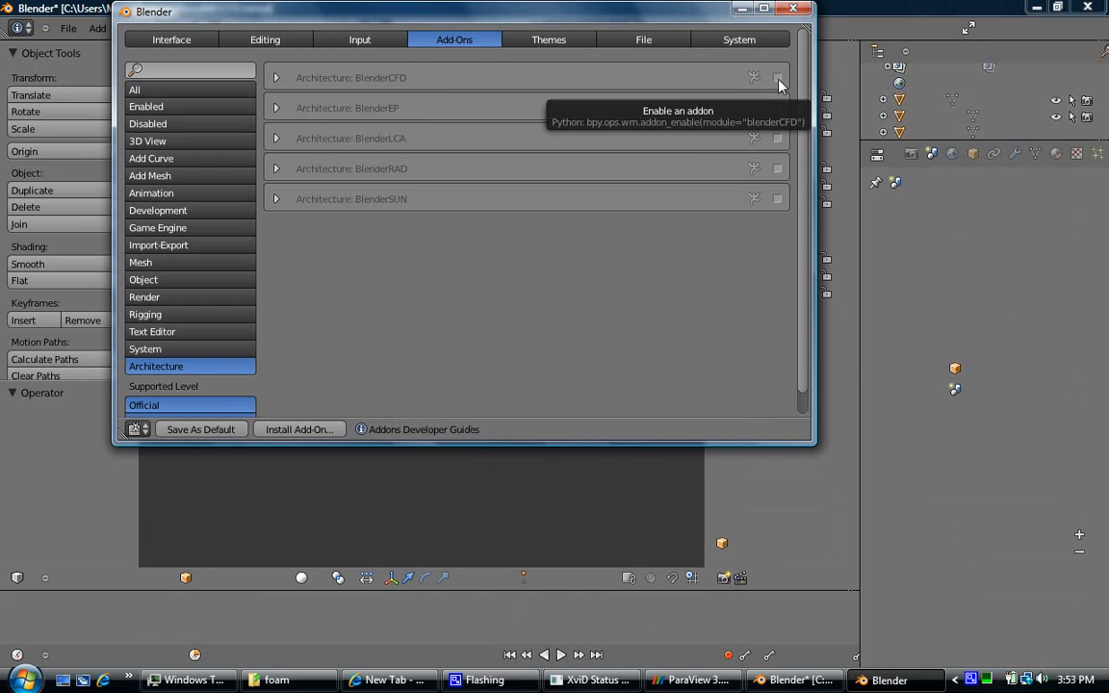
pyautogui.click(777, 77)
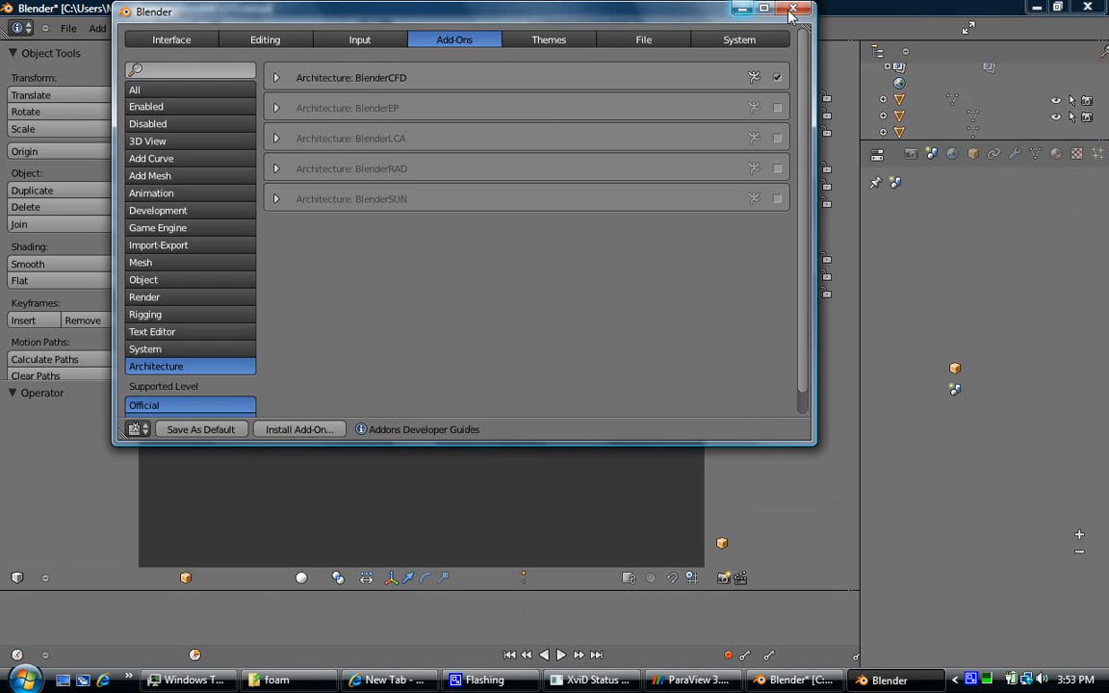
pyautogui.click(791, 9)
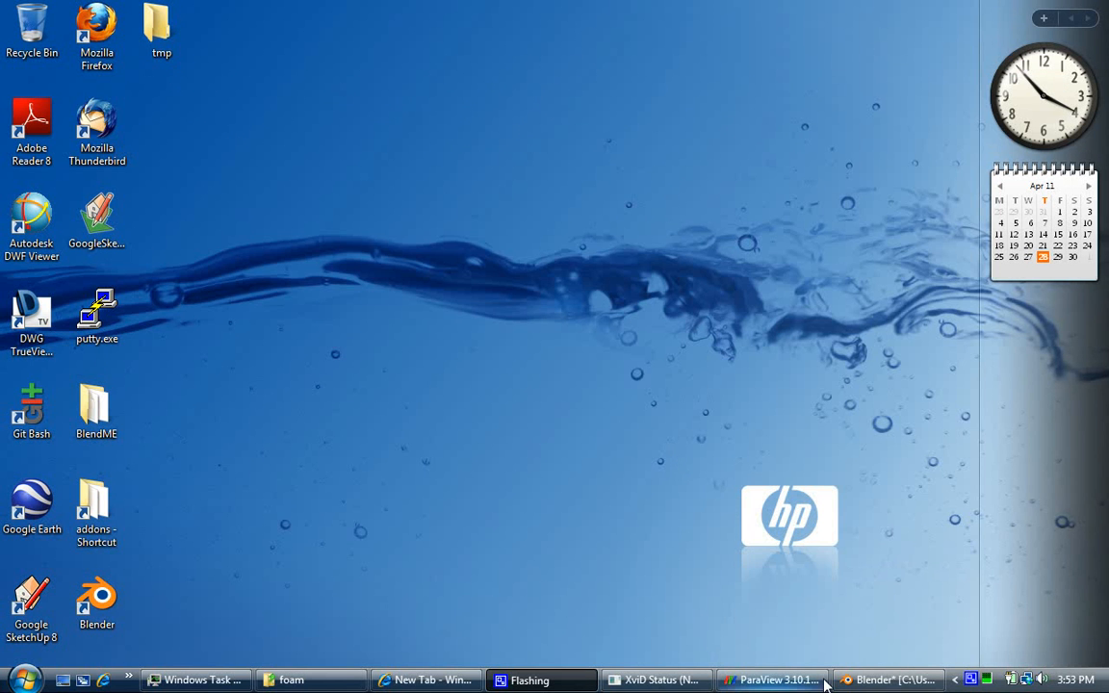
# - Show the Cube's BlendME object properties and inspect the MinY fixedVelocity inlet boundary
pyautogui.click(888, 680)
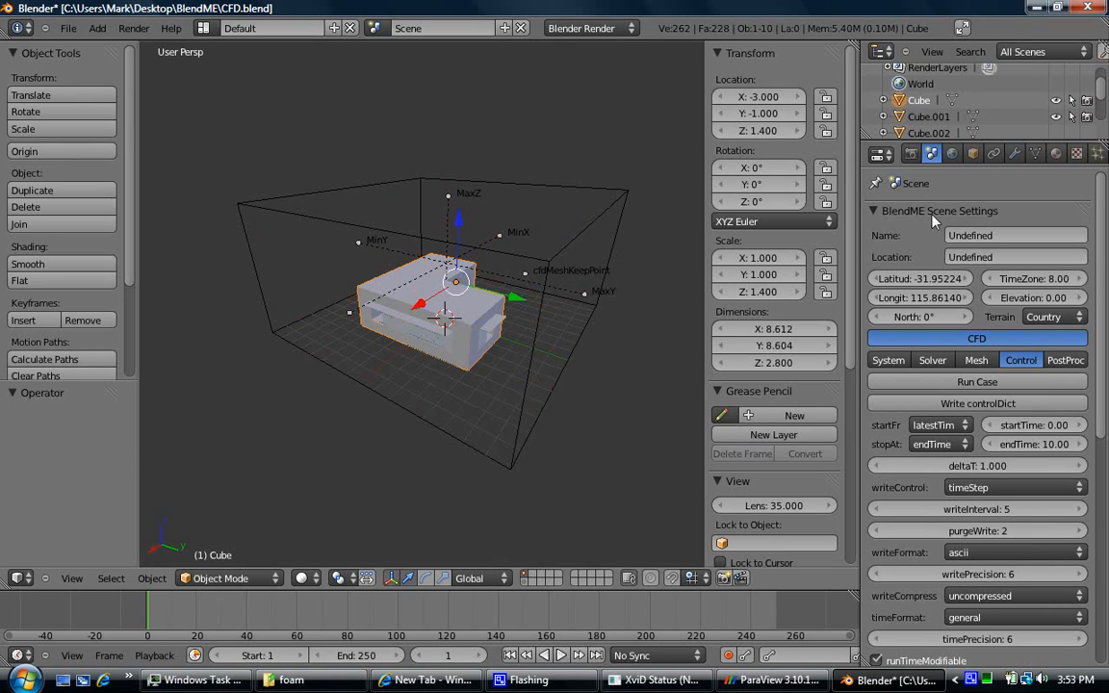
pyautogui.click(972, 154)
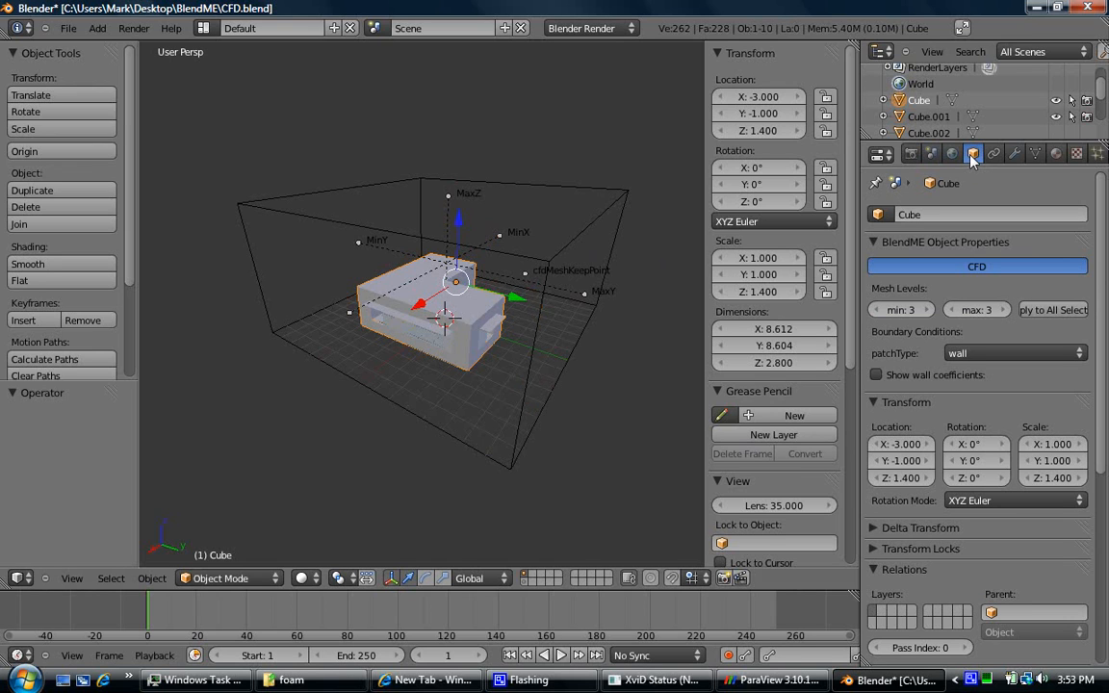
pyautogui.moveTo(903, 396)
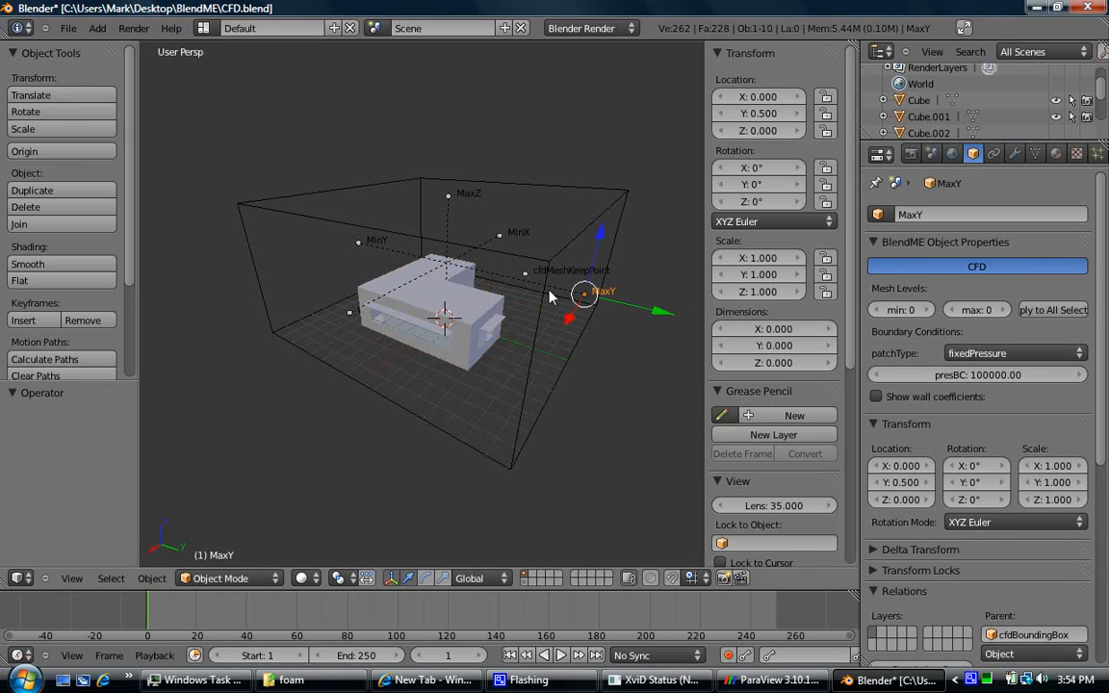
pyautogui.click(358, 241)
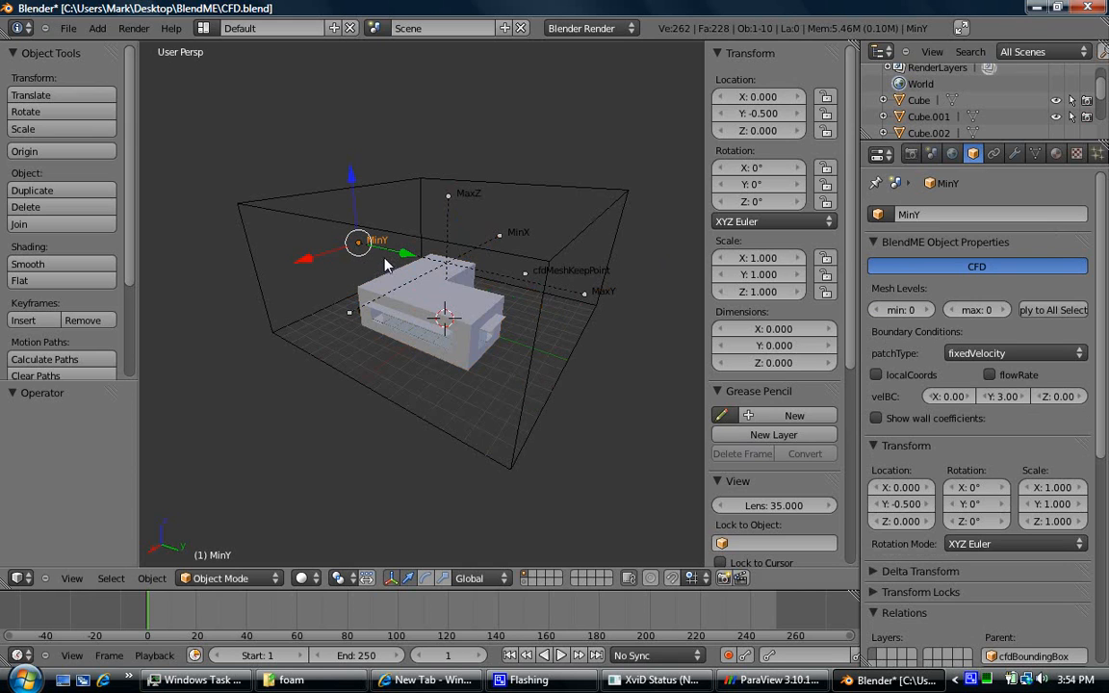
pyautogui.moveTo(453, 211)
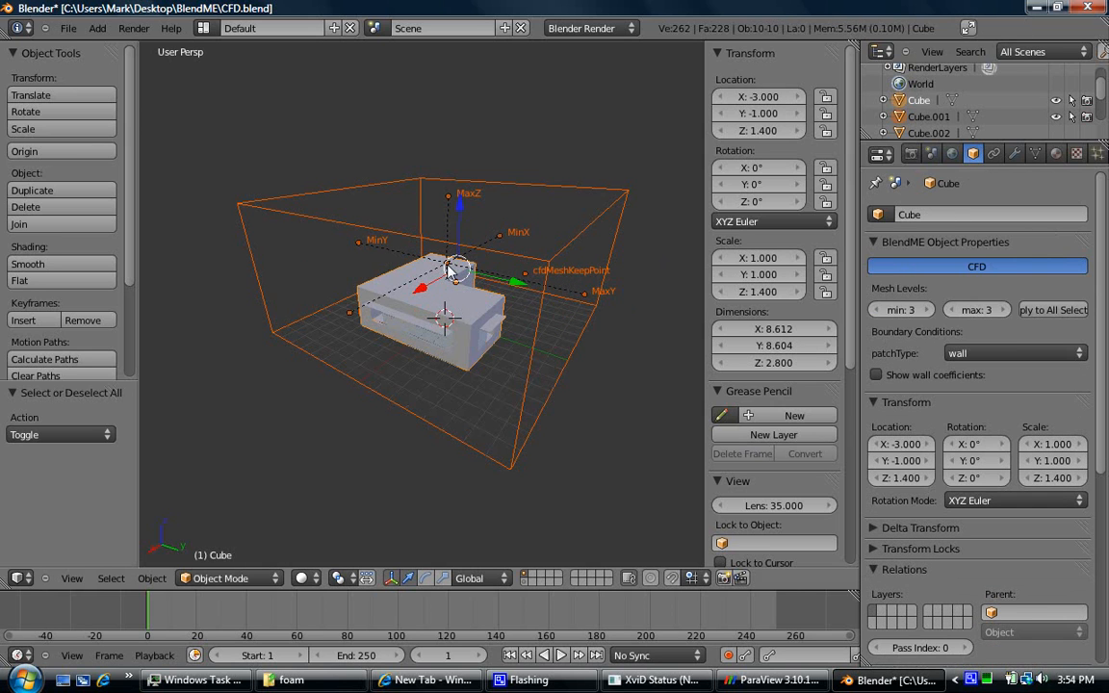
pyautogui.moveTo(395, 229)
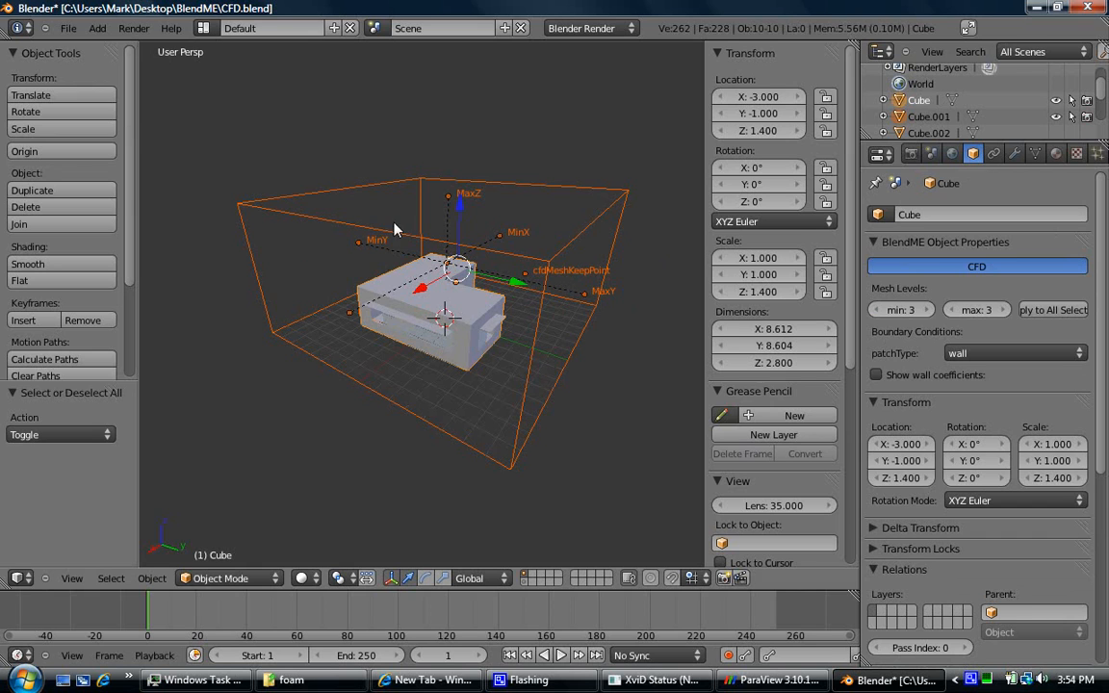
# - Show the scene's CFD System settings with OpenFOAM home C:/OpenFOAM, leaving runMPI unticked
pyautogui.click(68, 28)
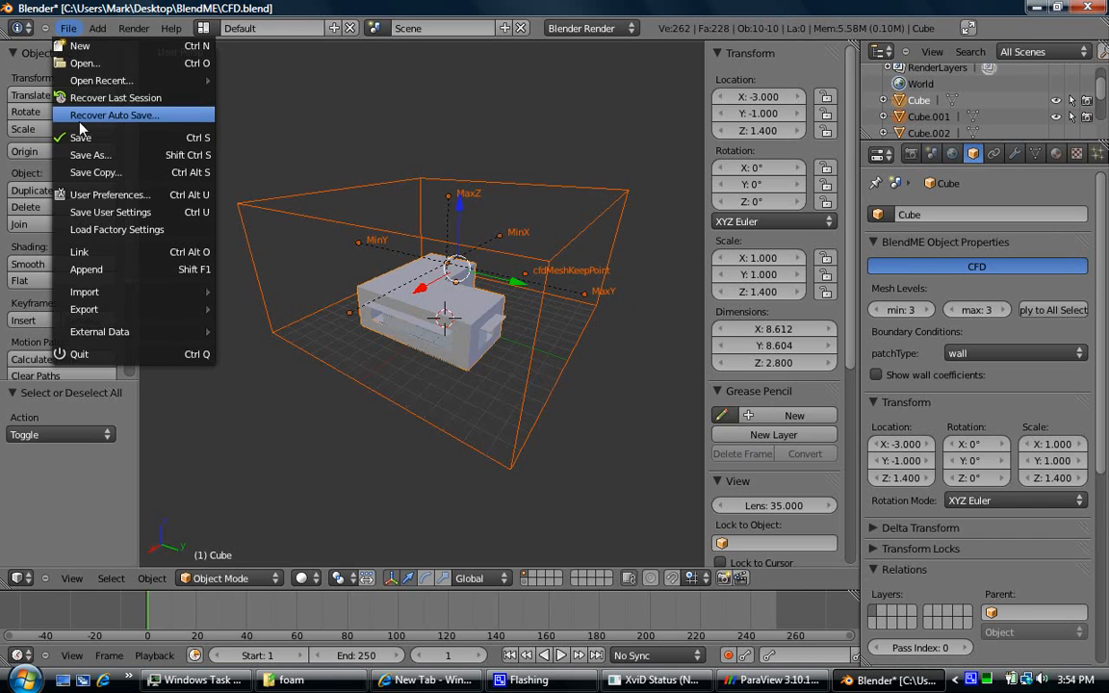
pyautogui.click(369, 233)
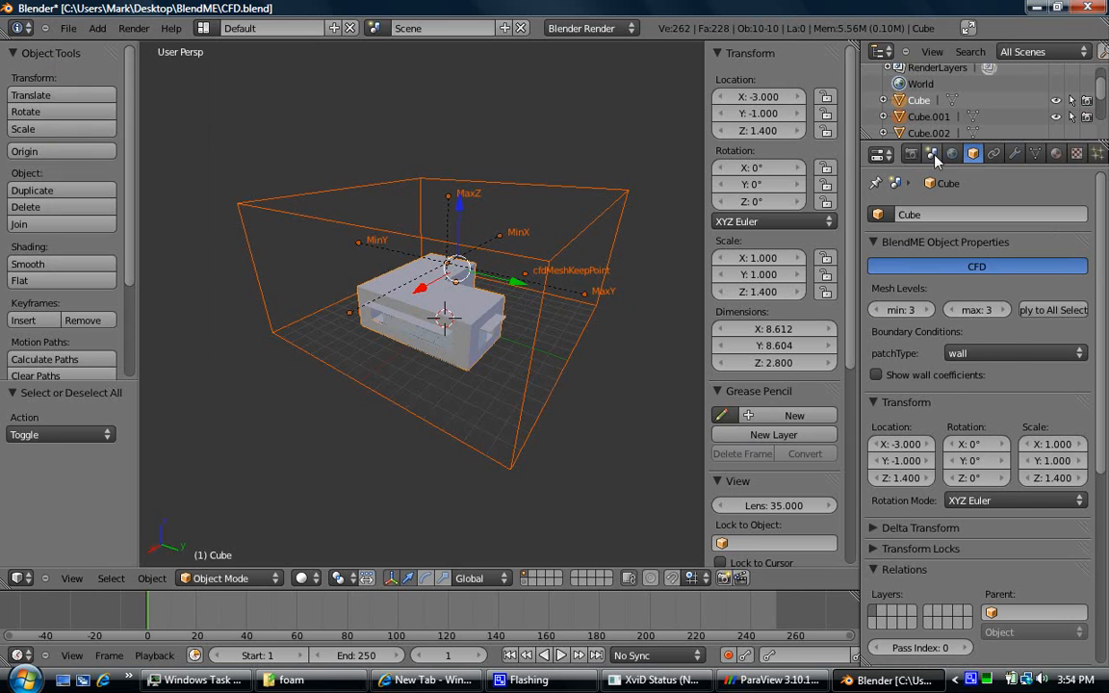
pyautogui.click(931, 154)
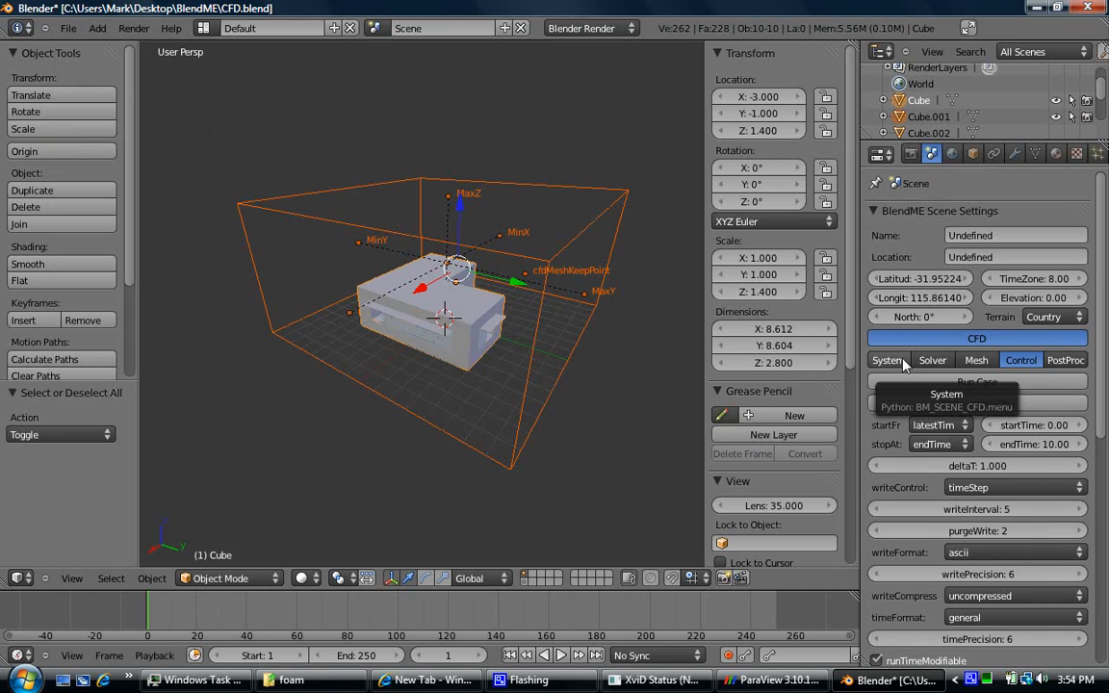
pyautogui.click(886, 359)
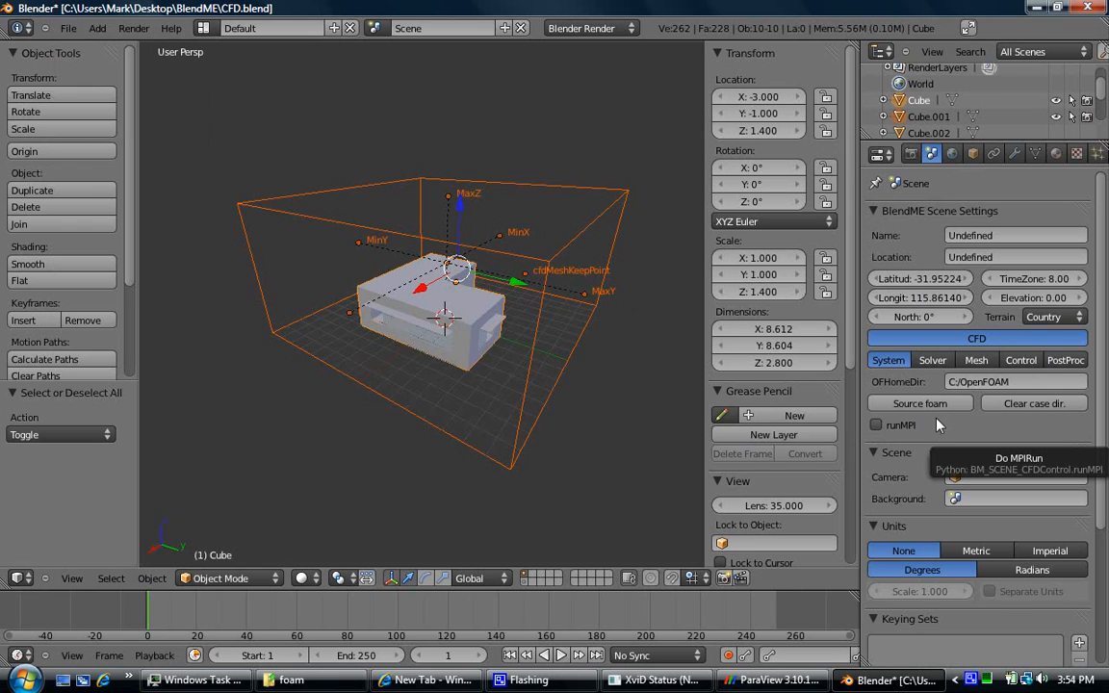
pyautogui.click(877, 425)
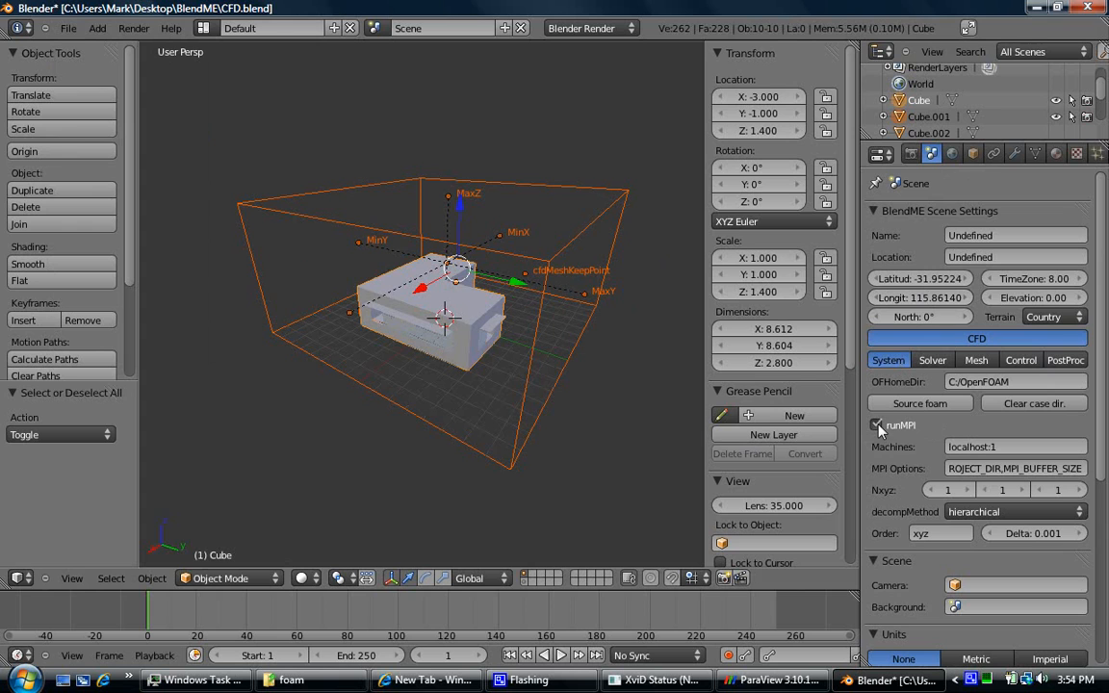
pyautogui.moveTo(903, 450)
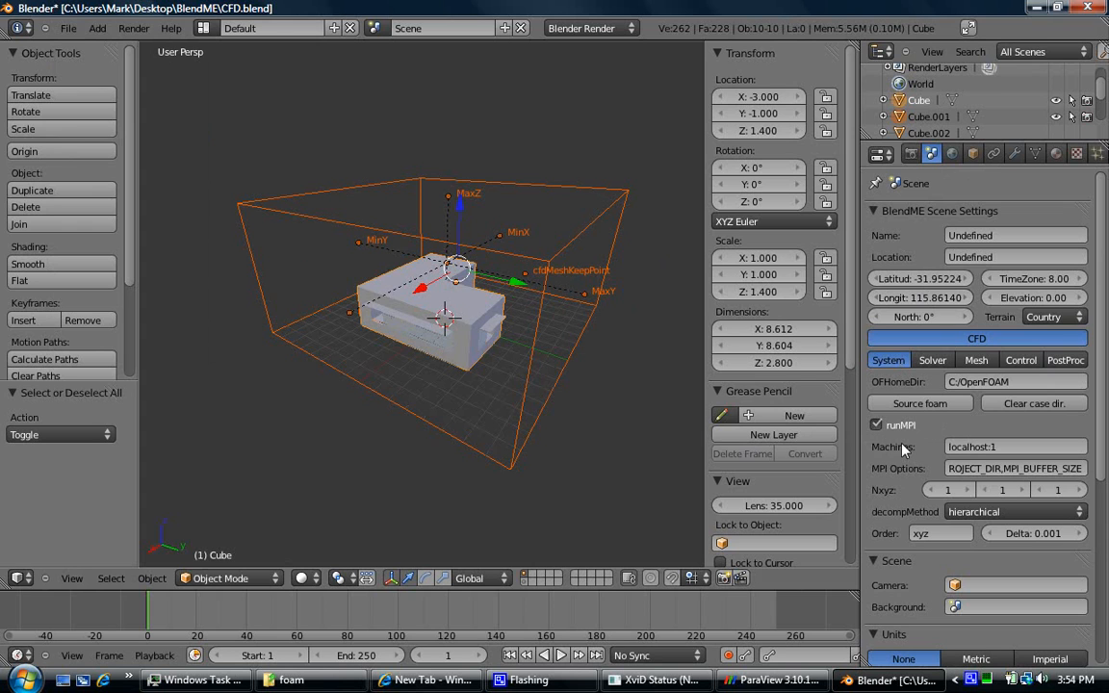
pyautogui.click(876, 425)
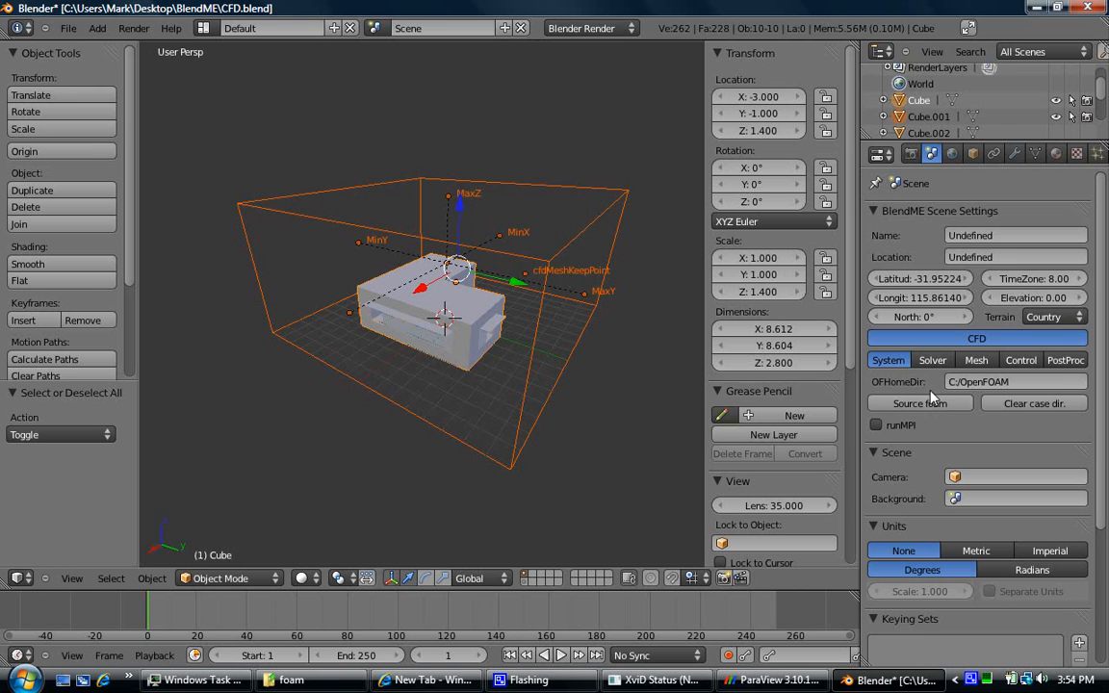
pyautogui.moveTo(178, 53)
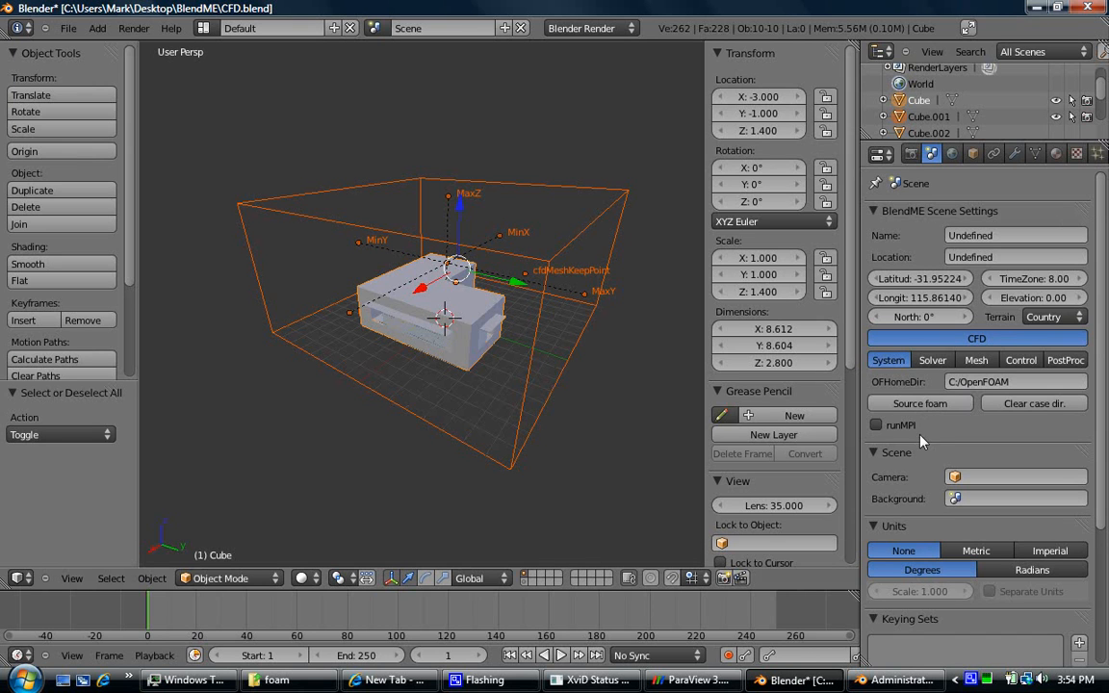
# - Review the simpleFoam kEpsilon solver settings, switch to Mesh, and bring up the console running blockMesh
pyautogui.click(932, 359)
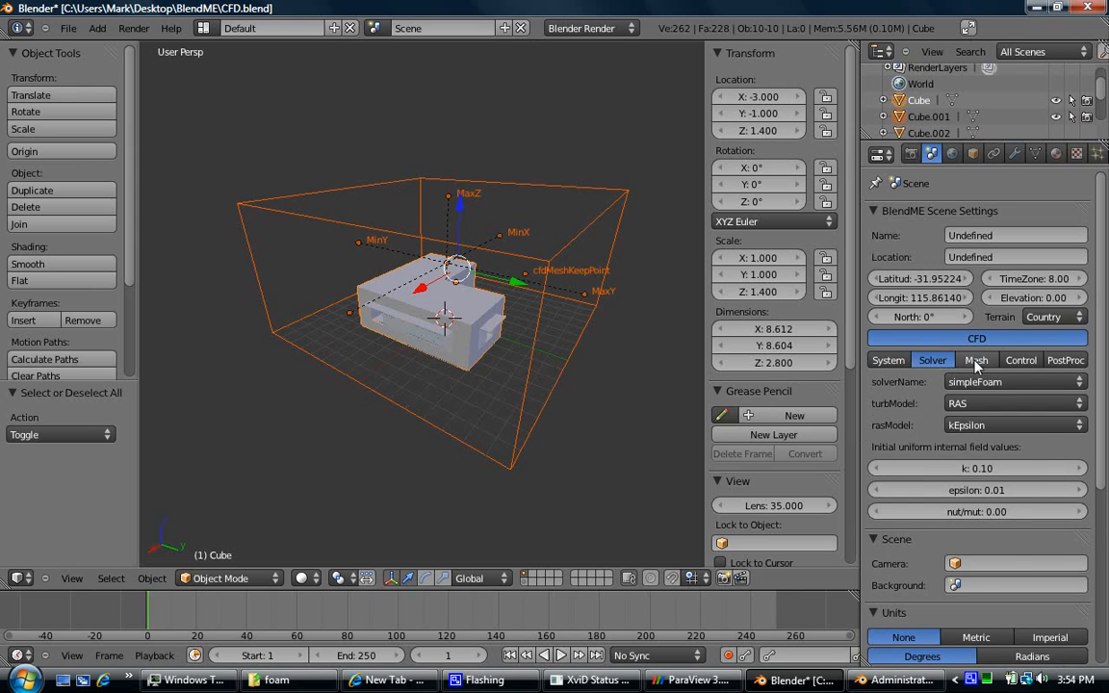
pyautogui.click(975, 359)
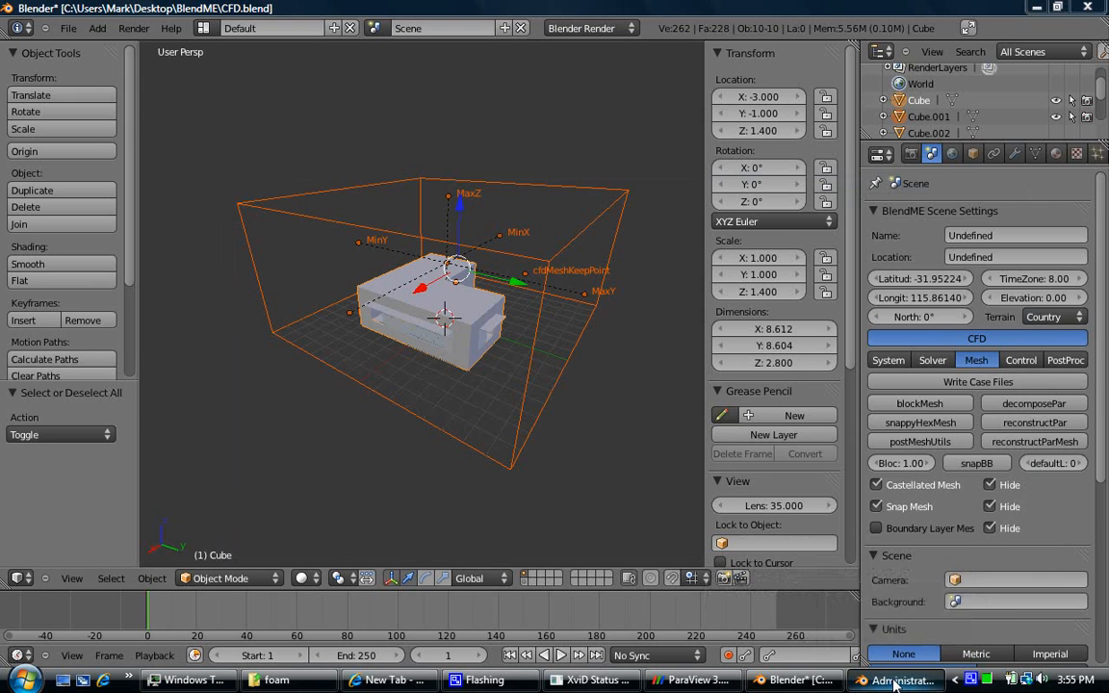
pyautogui.click(900, 681)
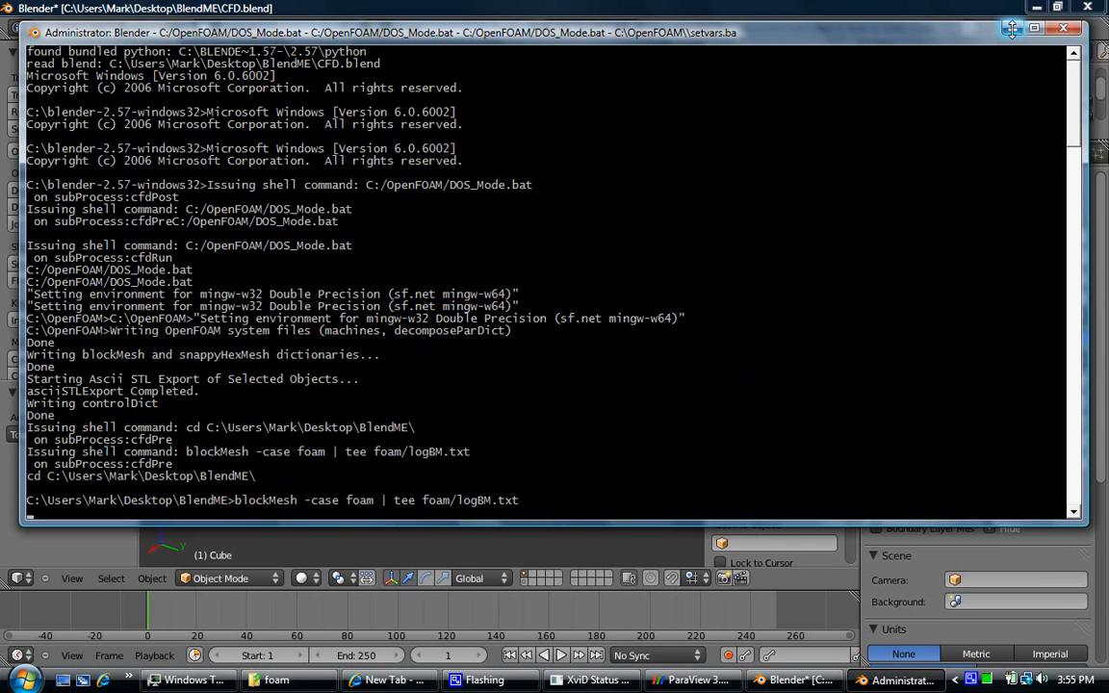
pyautogui.moveTo(1011, 28)
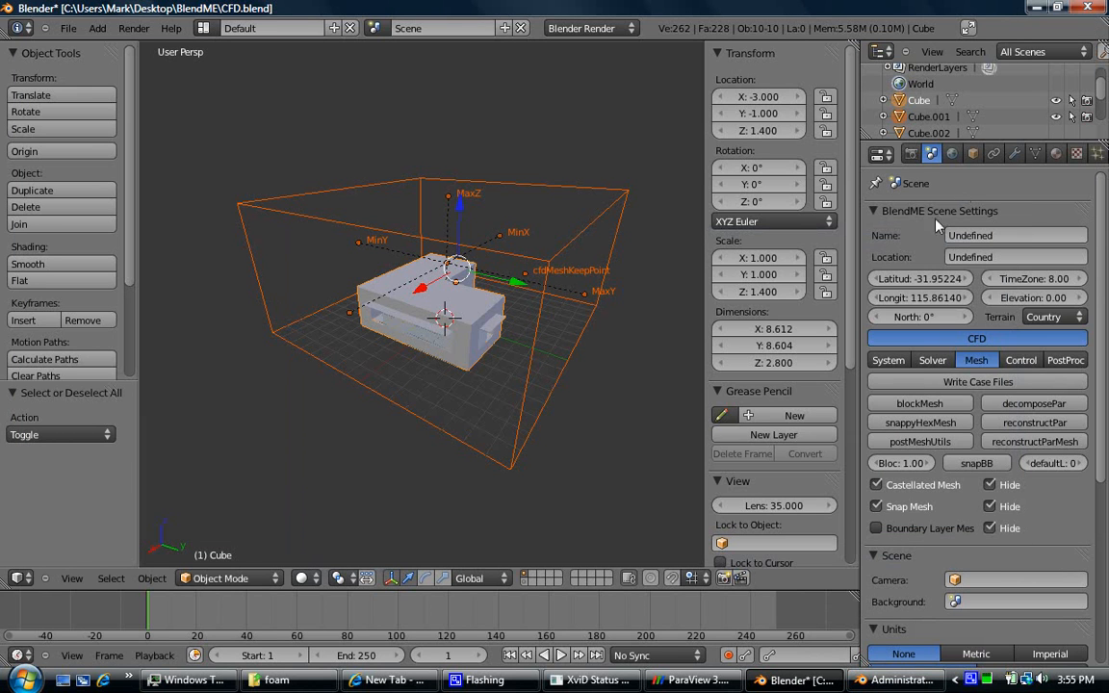
pyautogui.moveTo(891, 527)
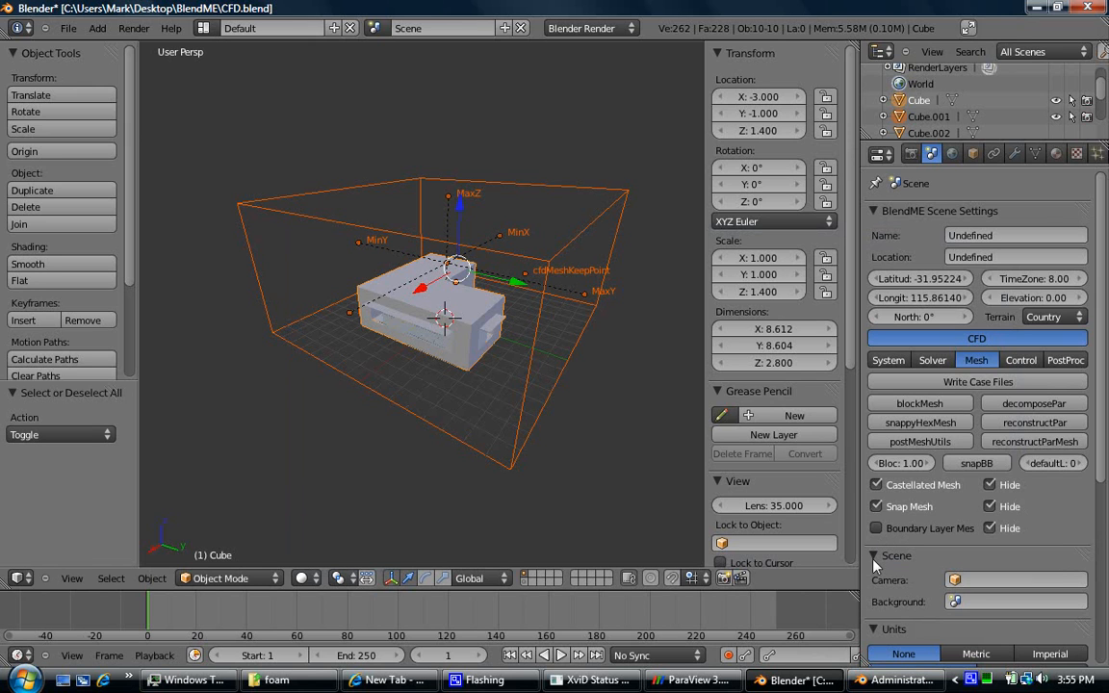
# - Watch blockMesh finish and snappyHexMesh start in the console, then return to Blender's CFD System settings
pyautogui.click(897, 681)
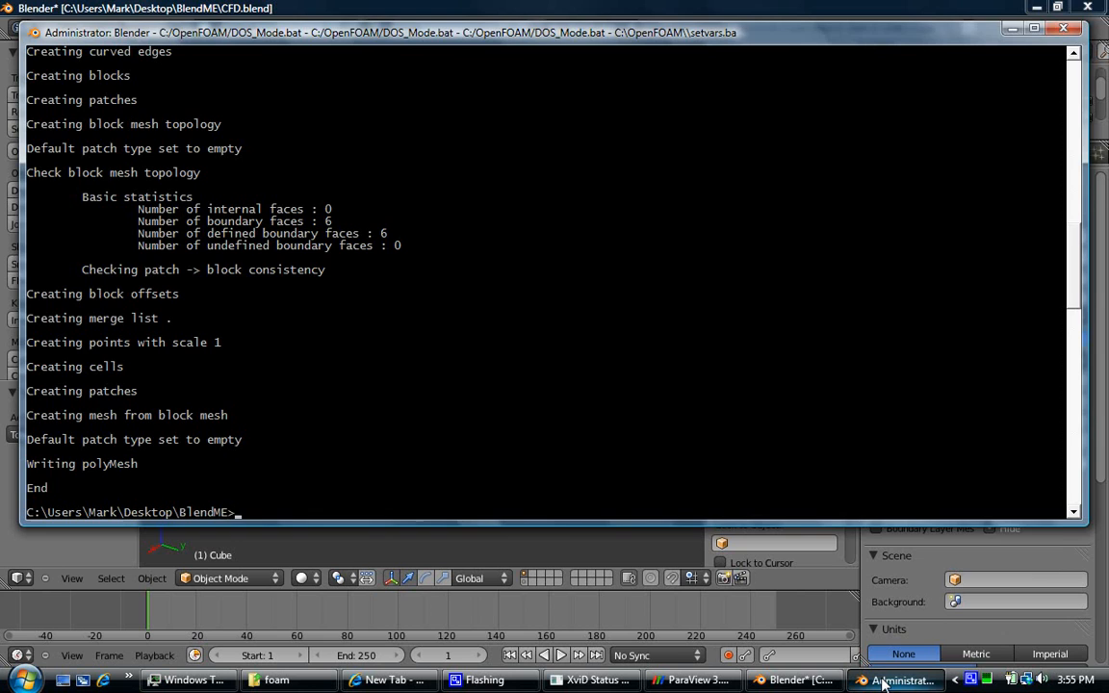
pyautogui.click(794, 681)
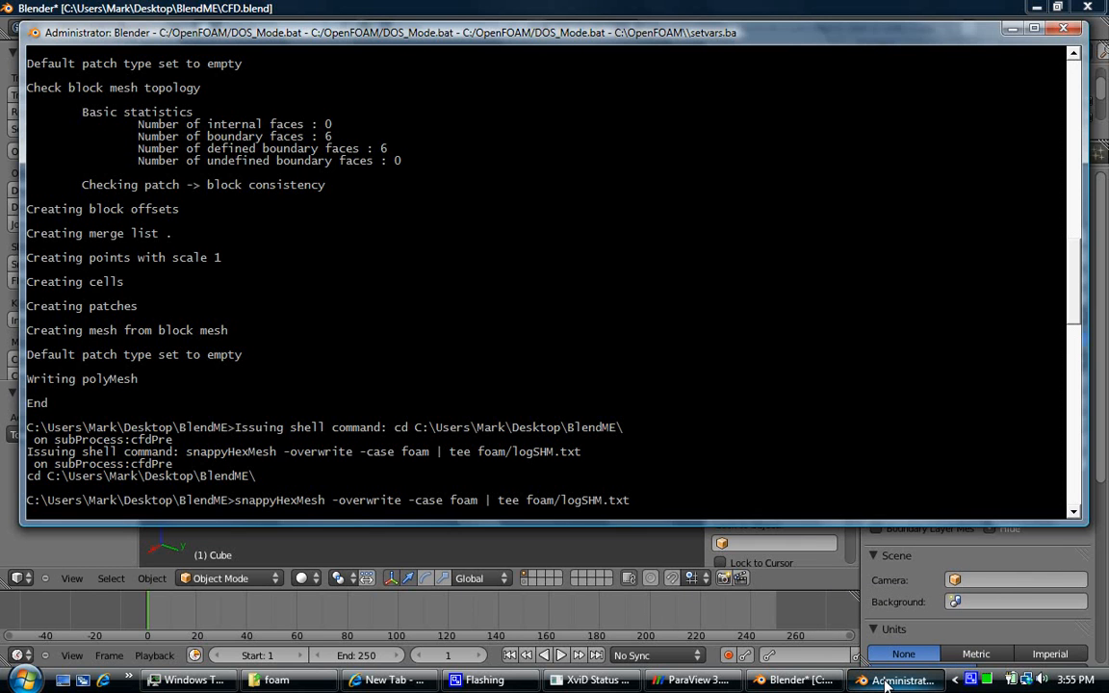
pyautogui.click(789, 681)
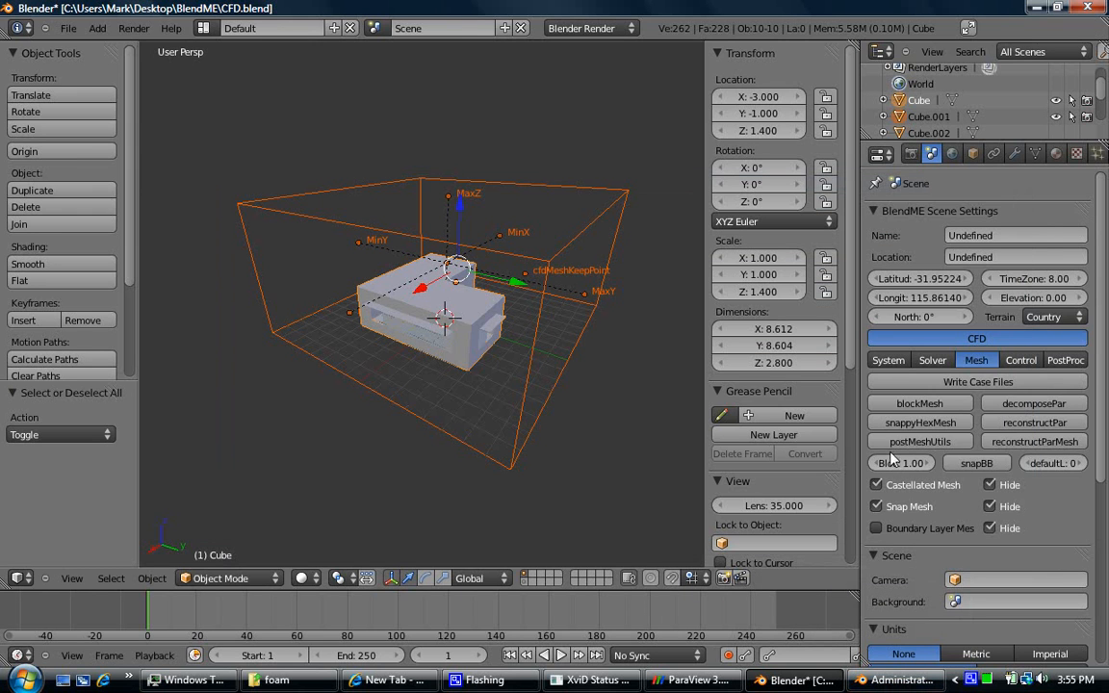
pyautogui.click(887, 359)
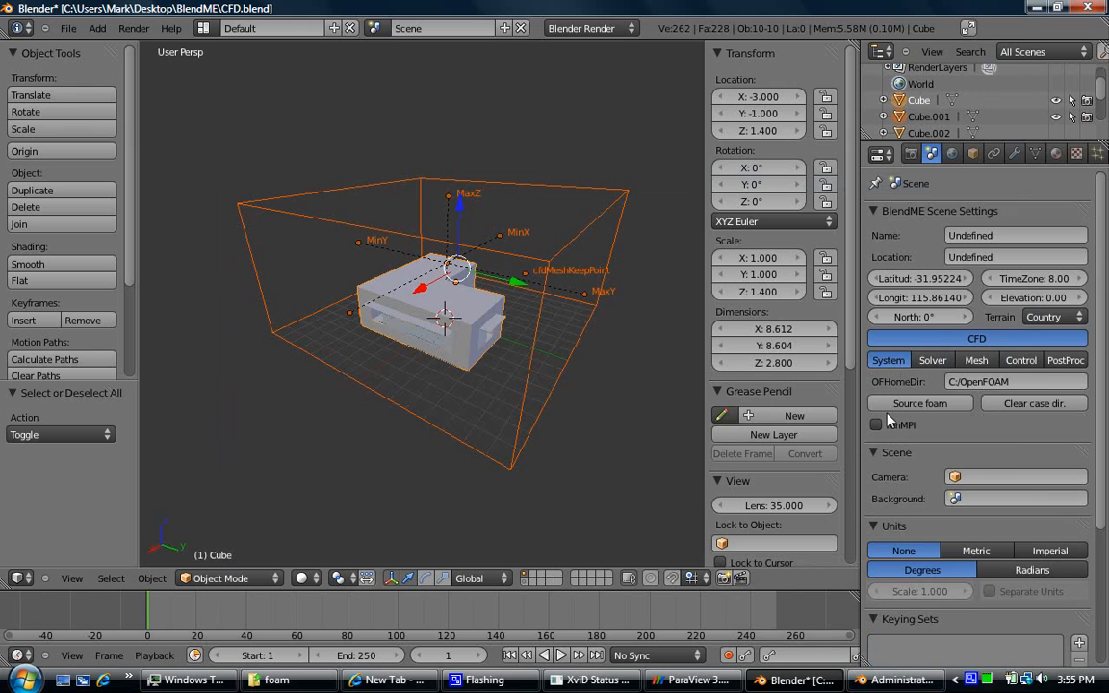
# - Tick runMPI for the case and check snappyHexMesh repatching the mesh in the console
pyautogui.click(876, 425)
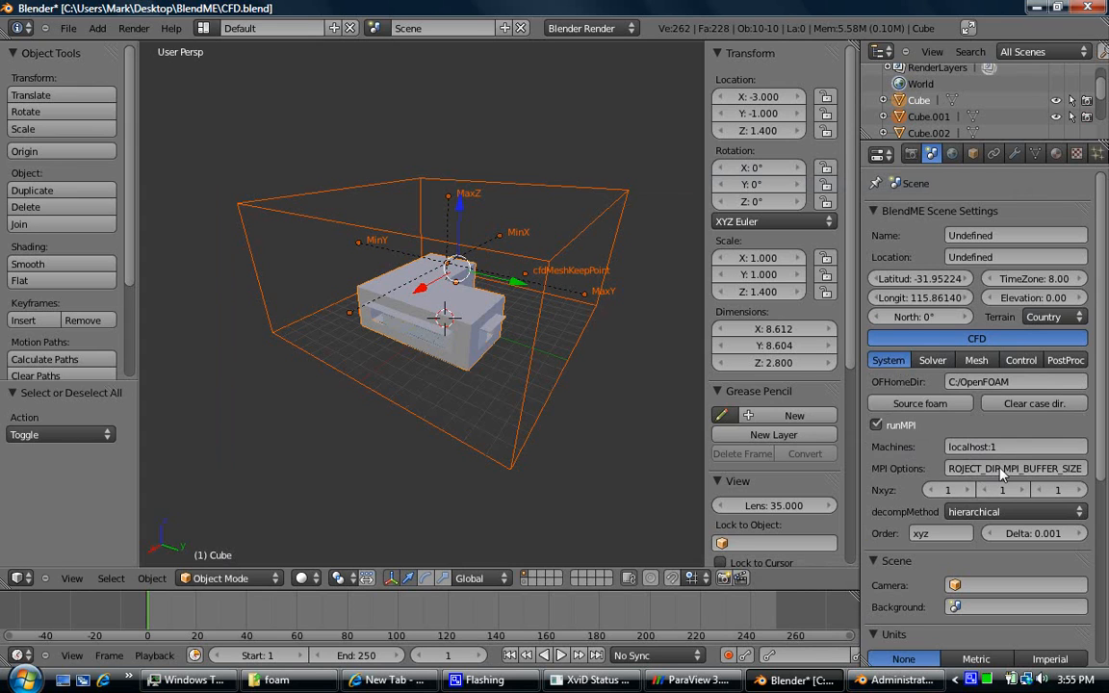
pyautogui.moveTo(992, 470)
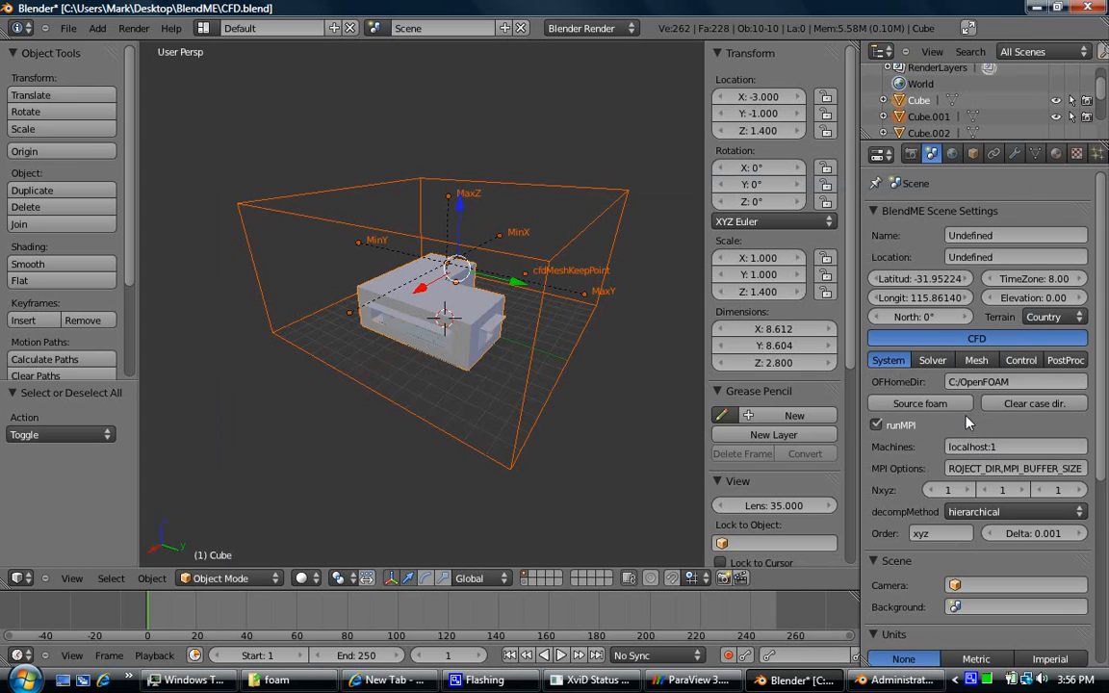
pyautogui.click(876, 424)
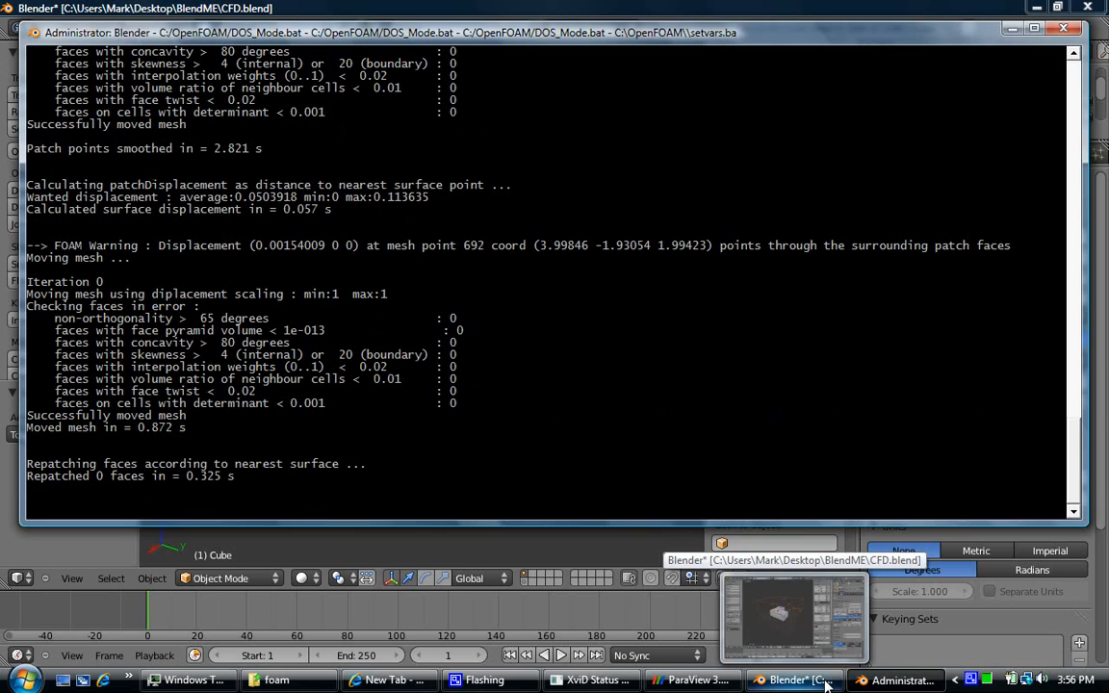
# - In CFD Control (endTime 10, deltaT 1, writeInterval 5) run the case so the solver starts stepping
pyautogui.click(794, 616)
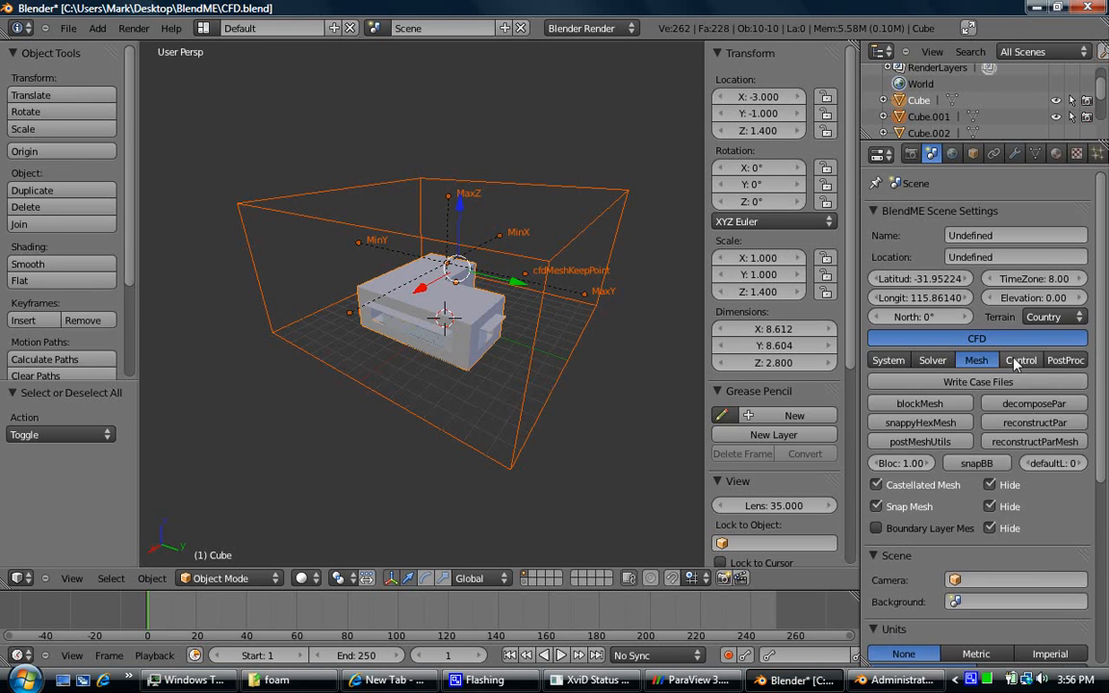
pyautogui.click(1021, 360)
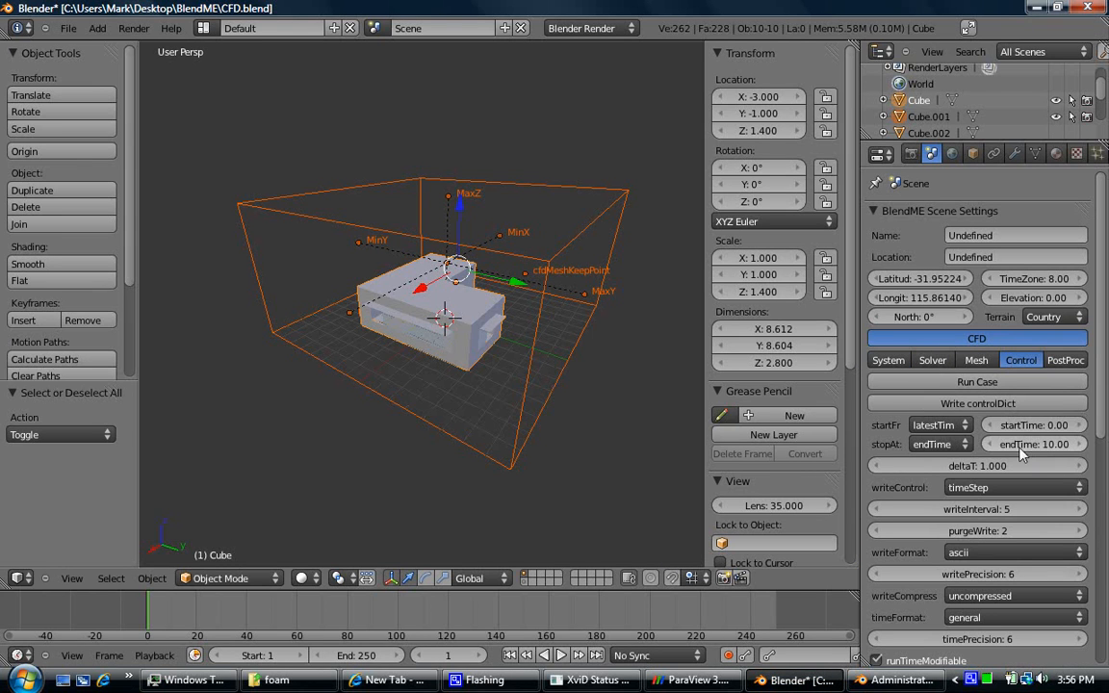
pyautogui.moveTo(1049, 470)
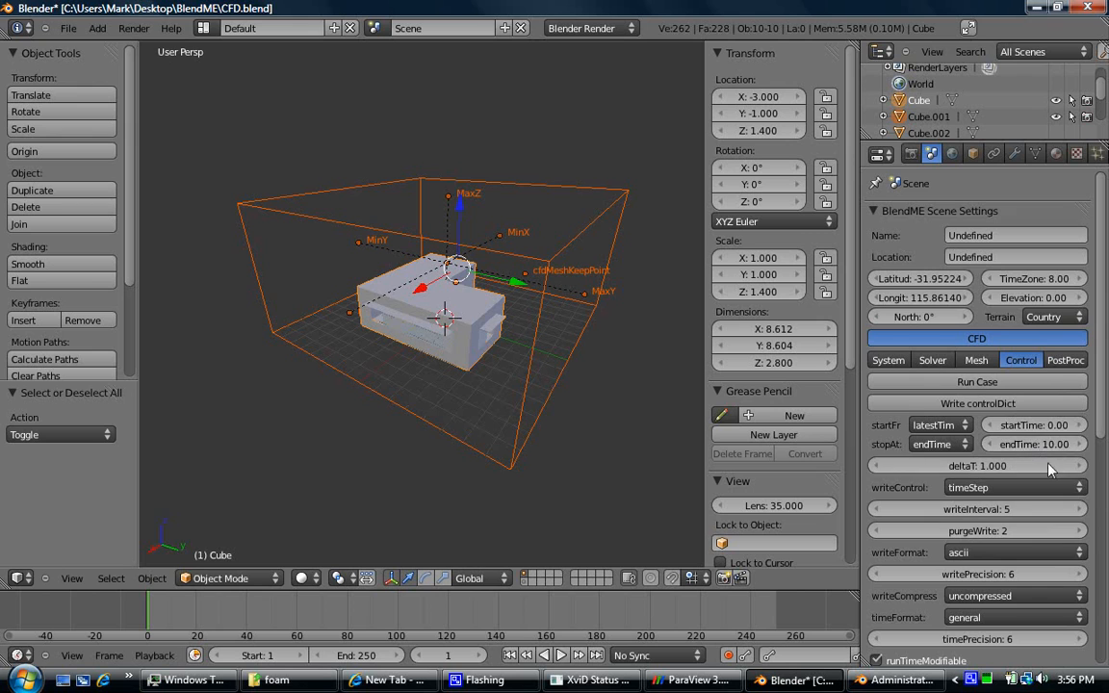
pyautogui.moveTo(1035, 444)
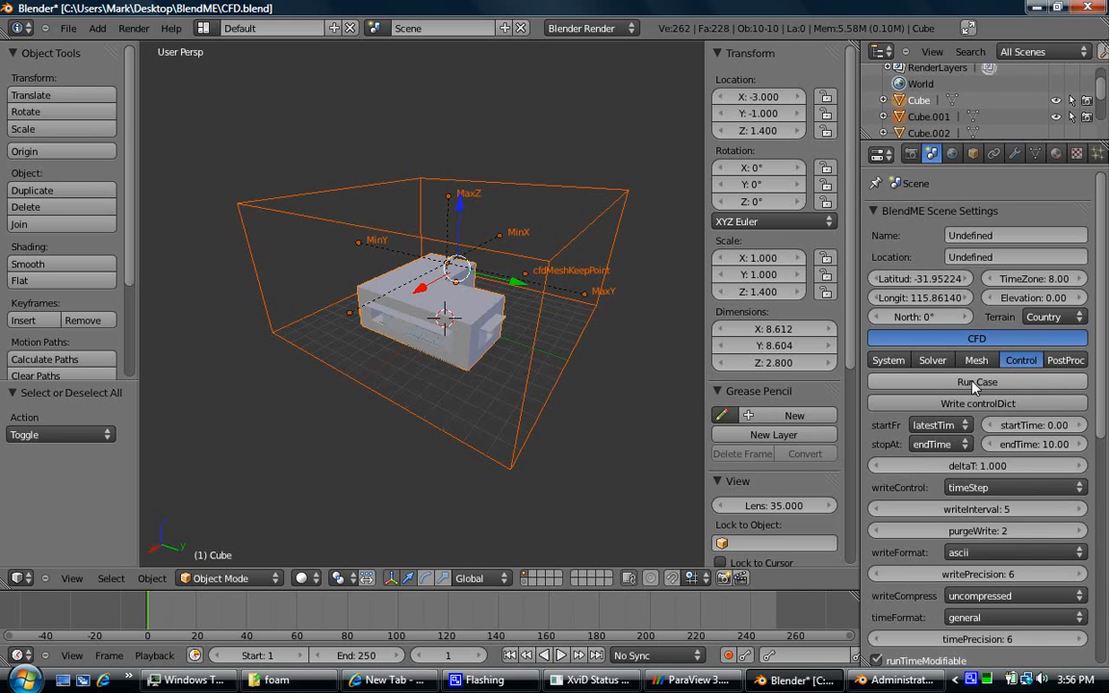
pyautogui.moveTo(976, 381)
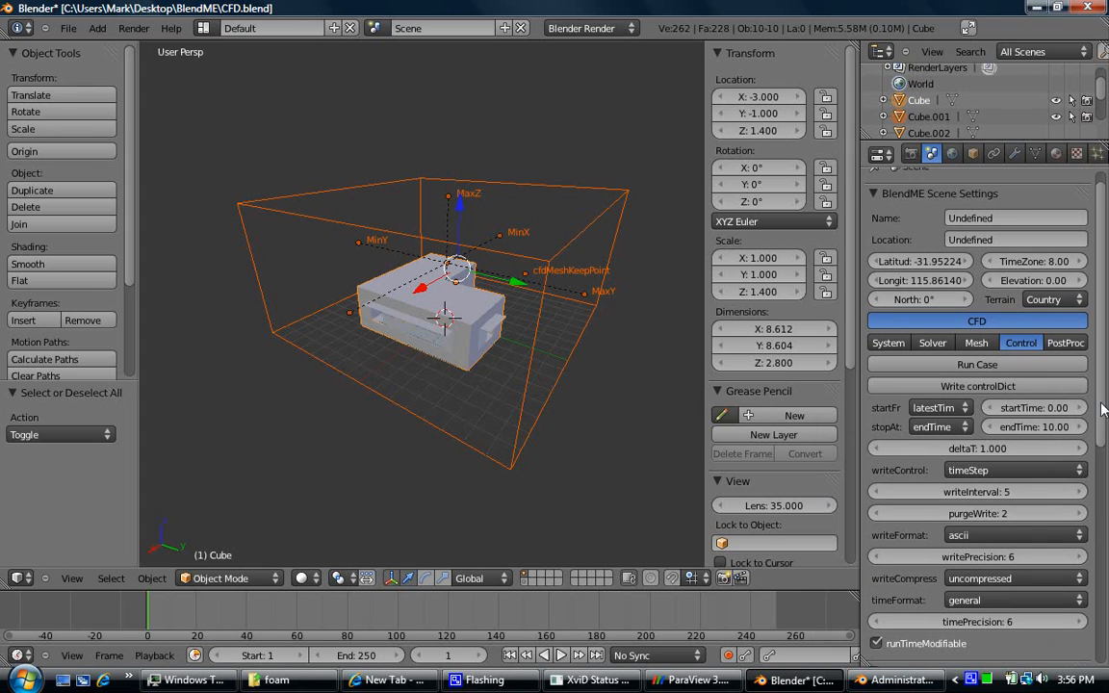
pyautogui.scroll(-3)
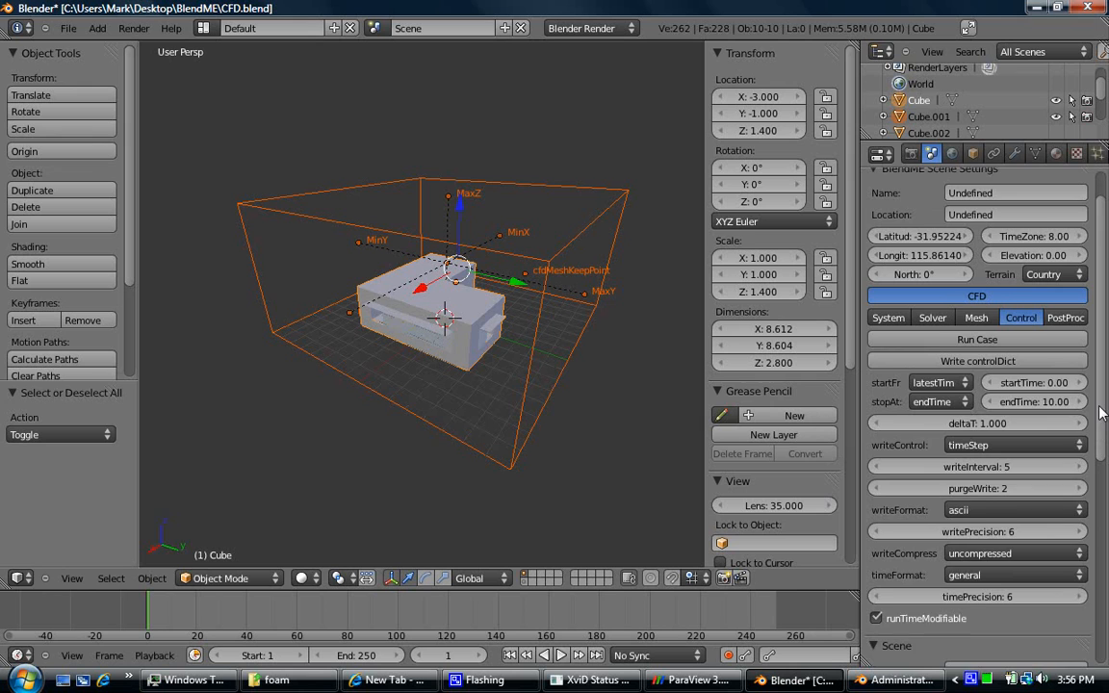
pyautogui.click(934, 402)
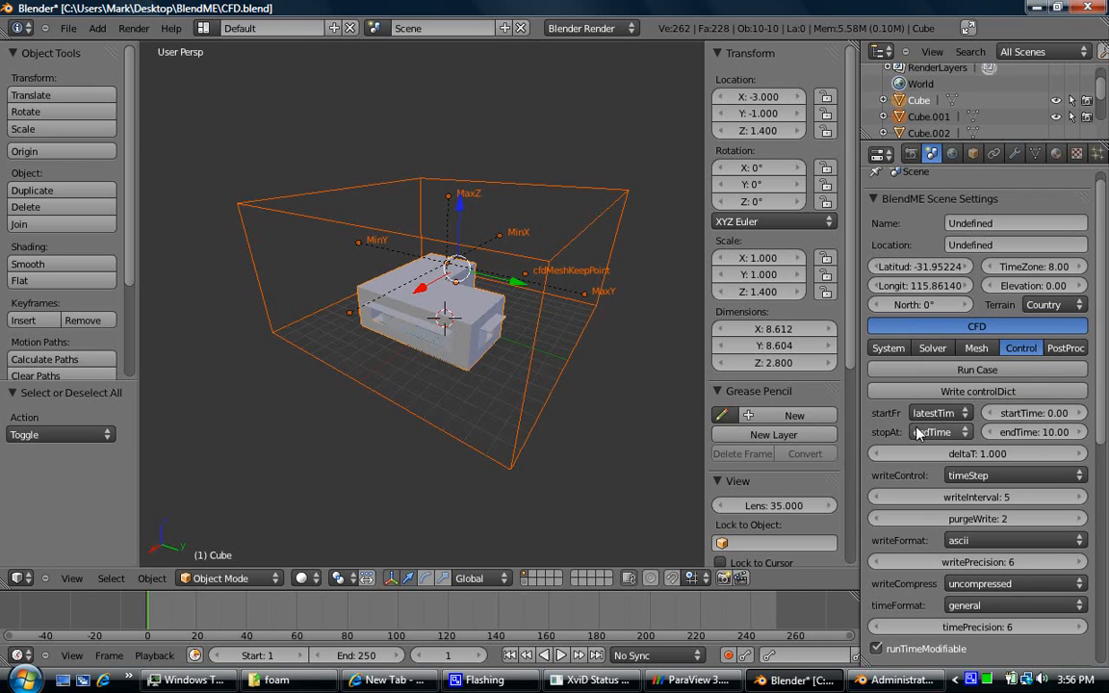
pyautogui.moveTo(948, 431)
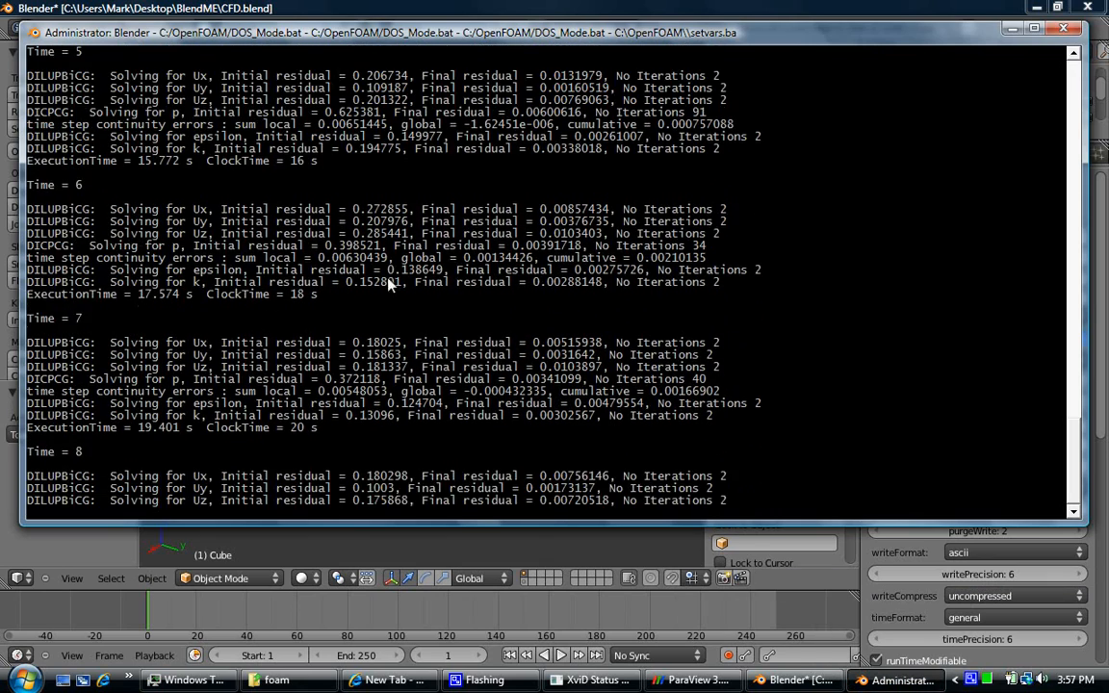
# - Scroll the console output as the solver completes Time = 10 and prints End
pyautogui.scroll(-3)
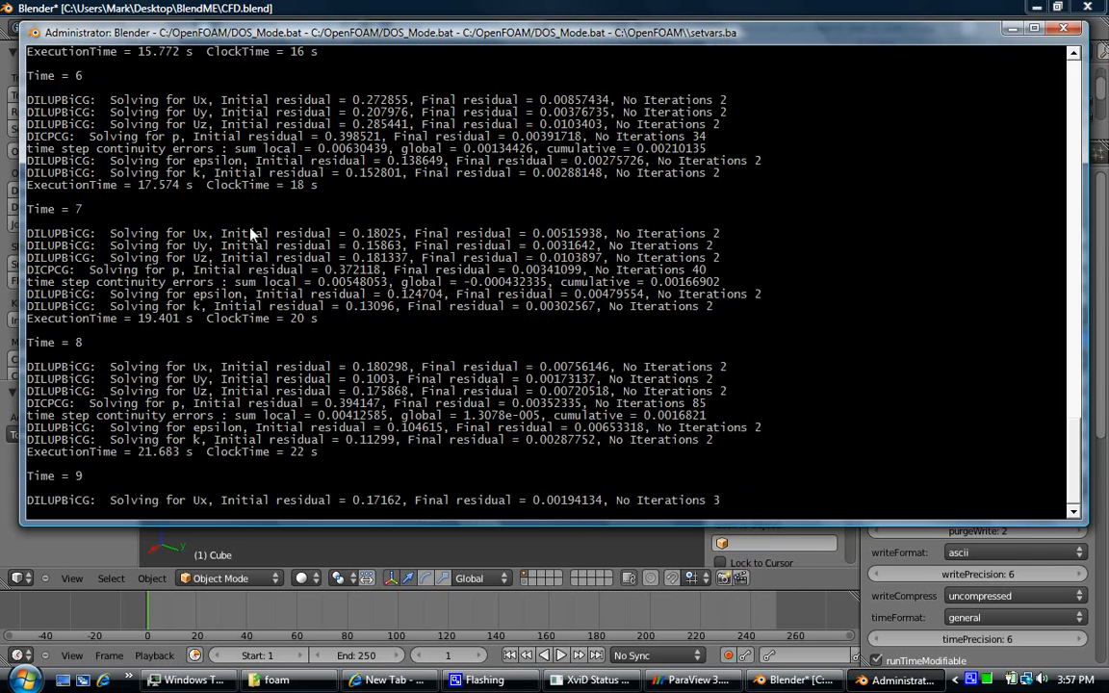
pyautogui.scroll(-3)
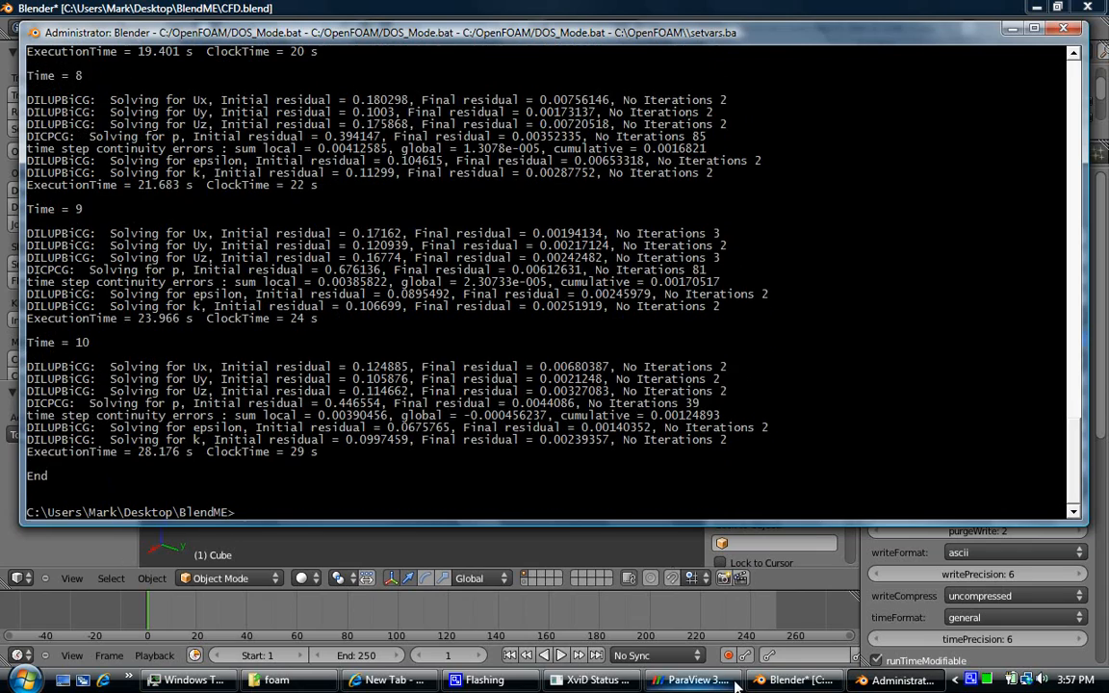
# - Review the PostProc settings calling for external ParaView, then bring ParaView to the front
pyautogui.click(693, 679)
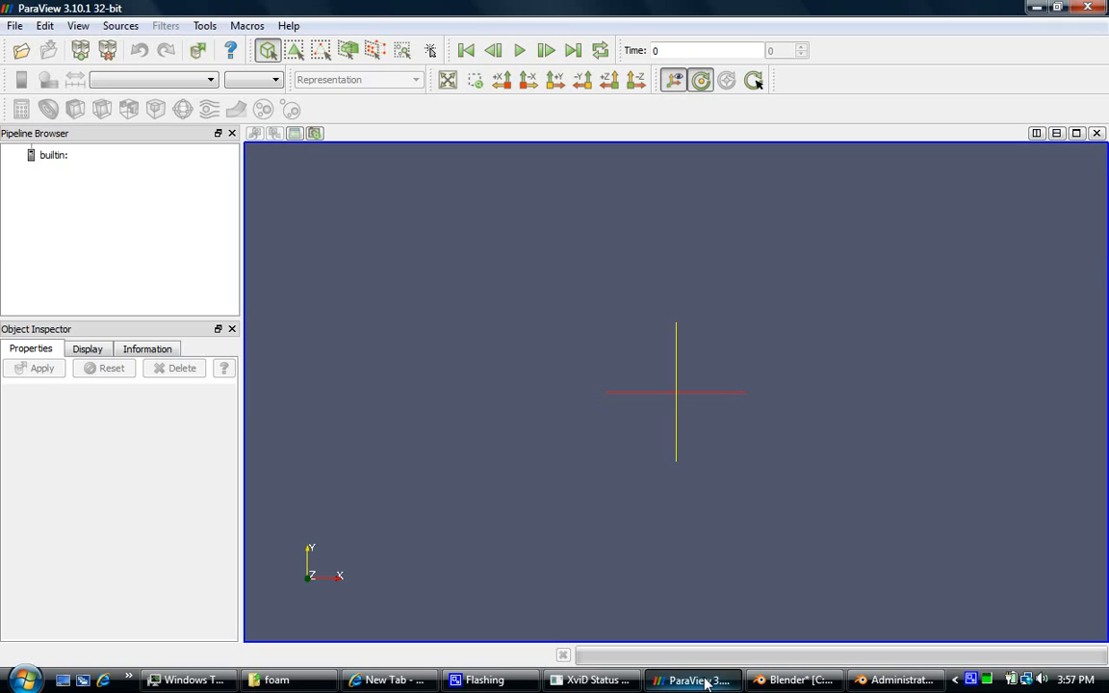
pyautogui.click(794, 680)
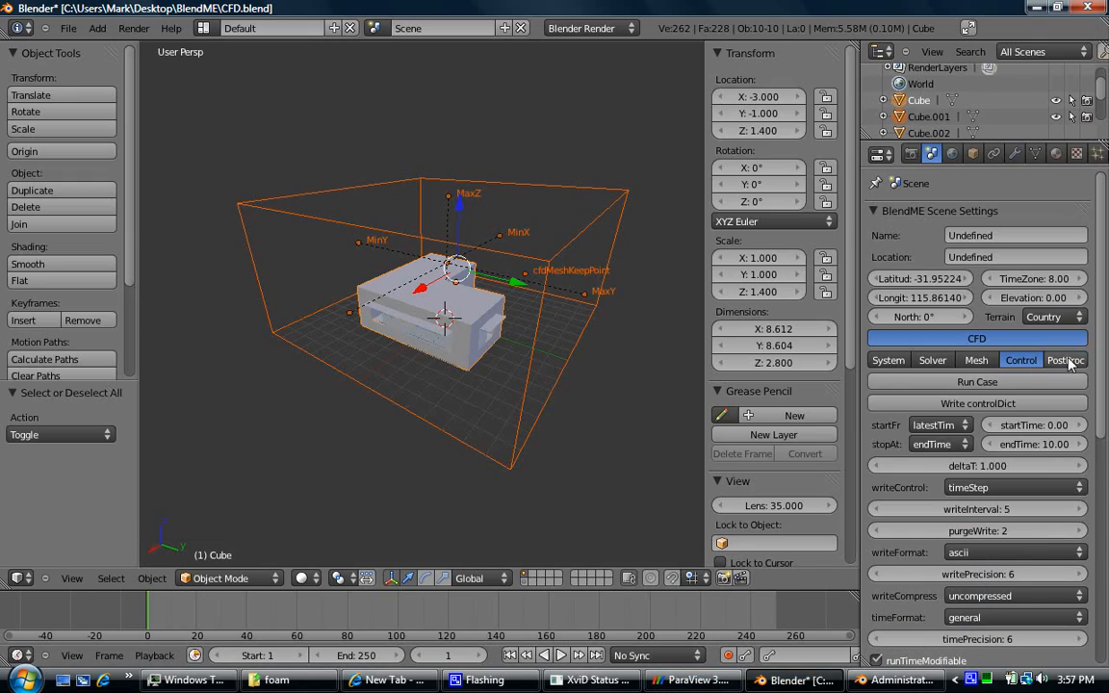
pyautogui.click(1064, 360)
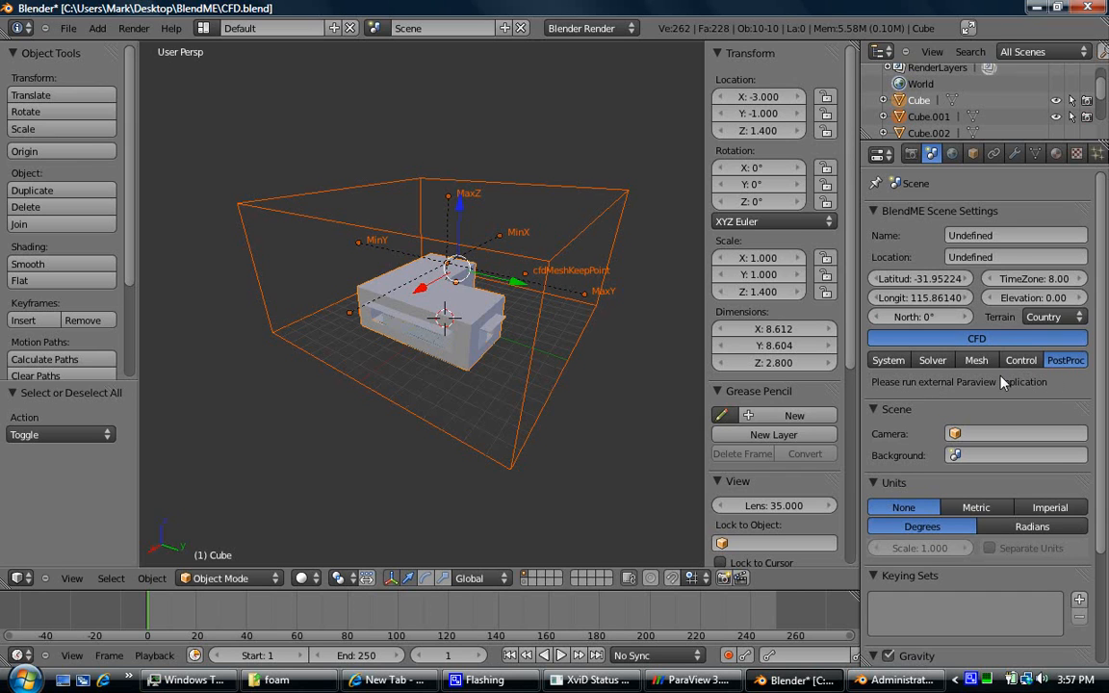
pyautogui.moveTo(717, 680)
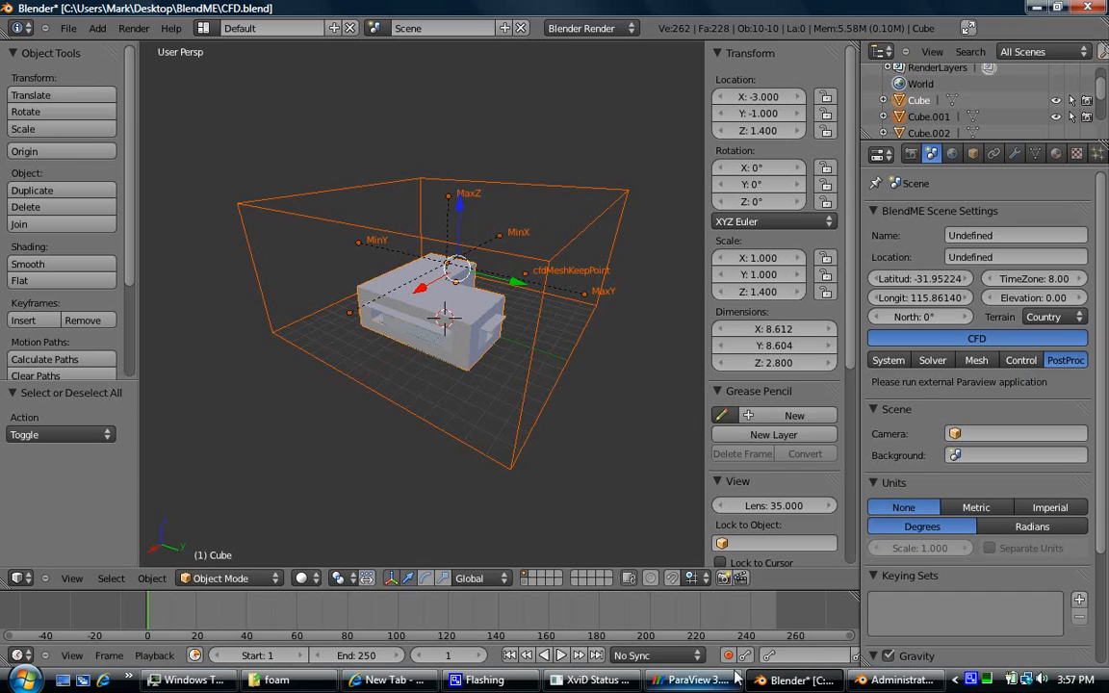
pyautogui.click(692, 680)
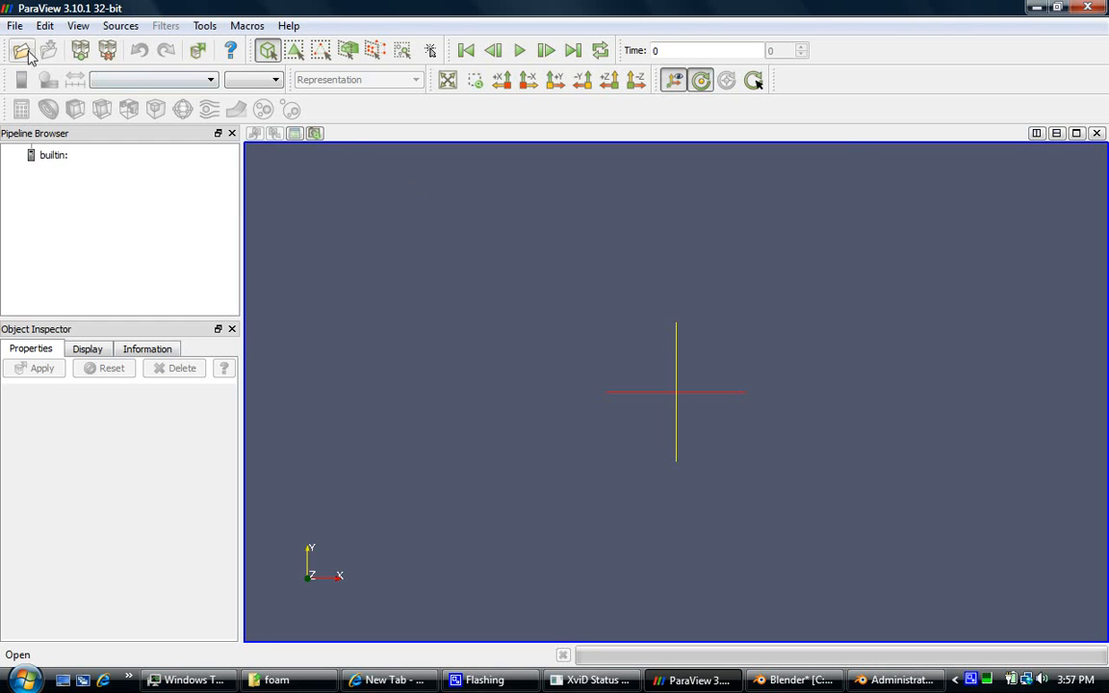
# - Load case.foam from the foam folder with all Mesh Regions applied, shown as an outline
pyautogui.click(22, 50)
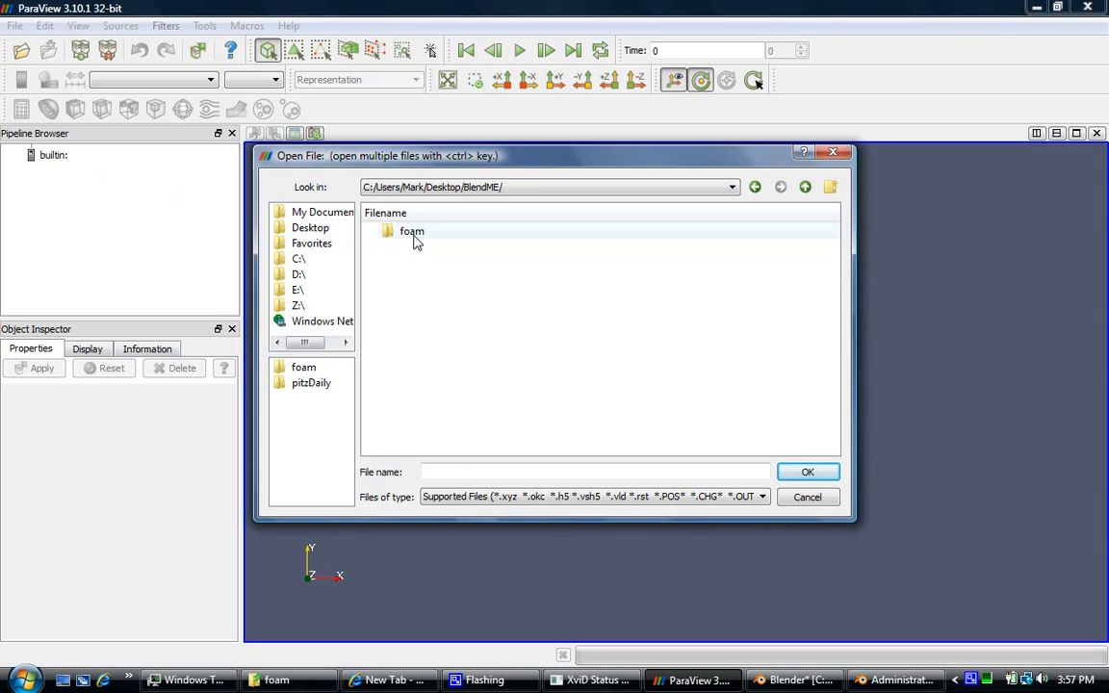
pyautogui.doubleClick(411, 231)
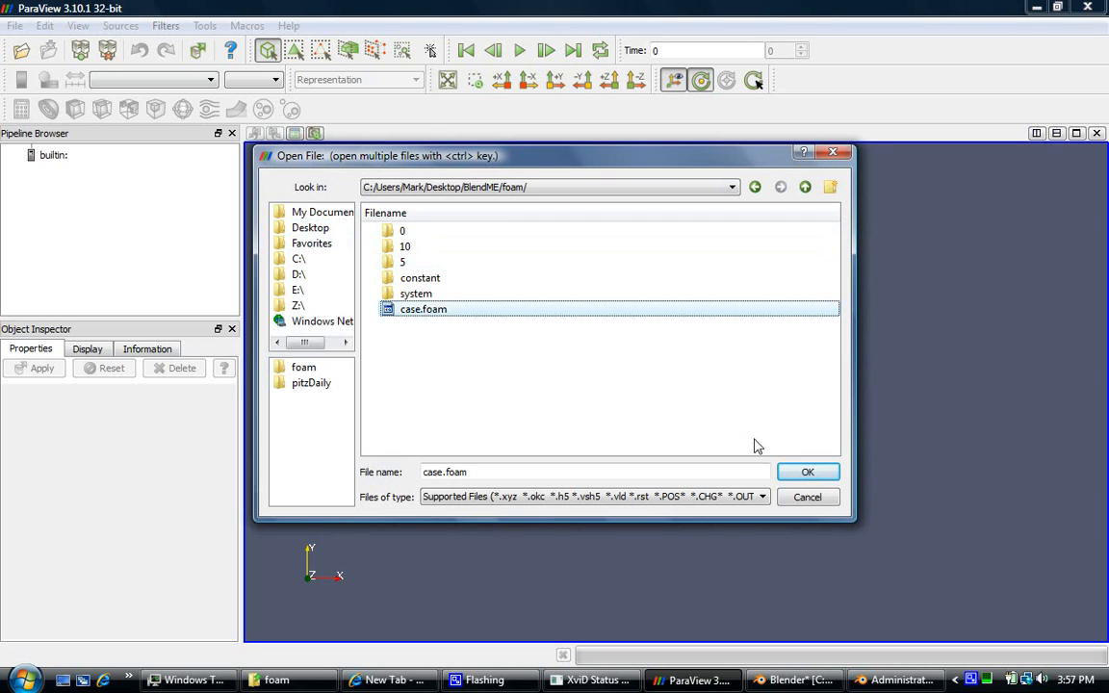
pyautogui.click(807, 472)
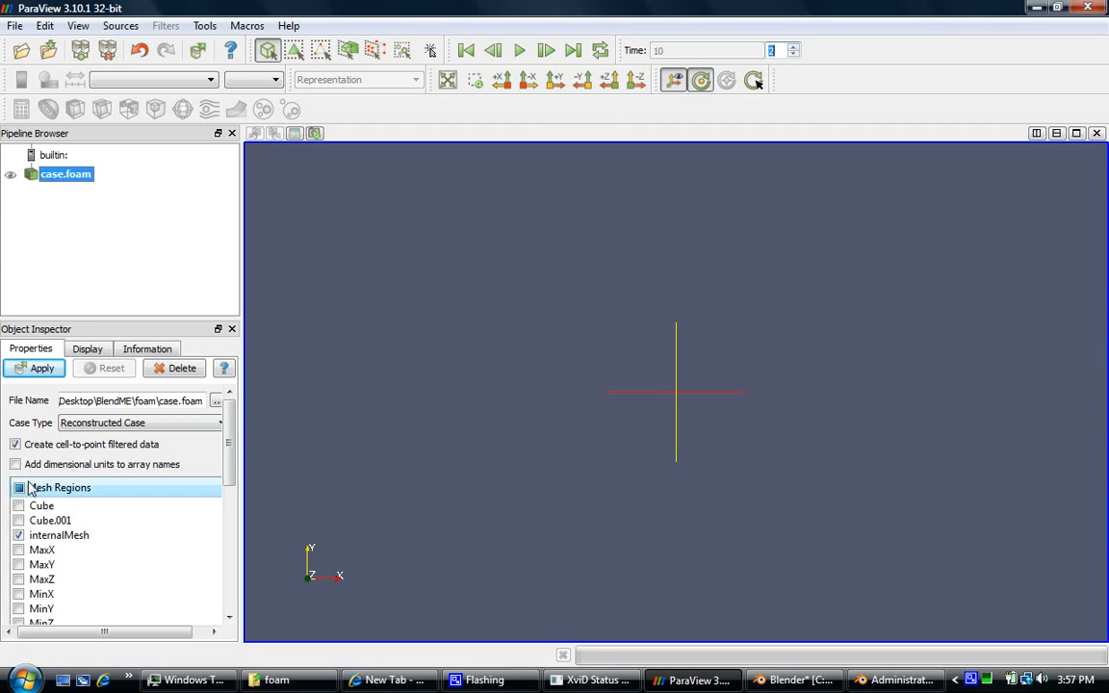
pyautogui.scroll(-3)
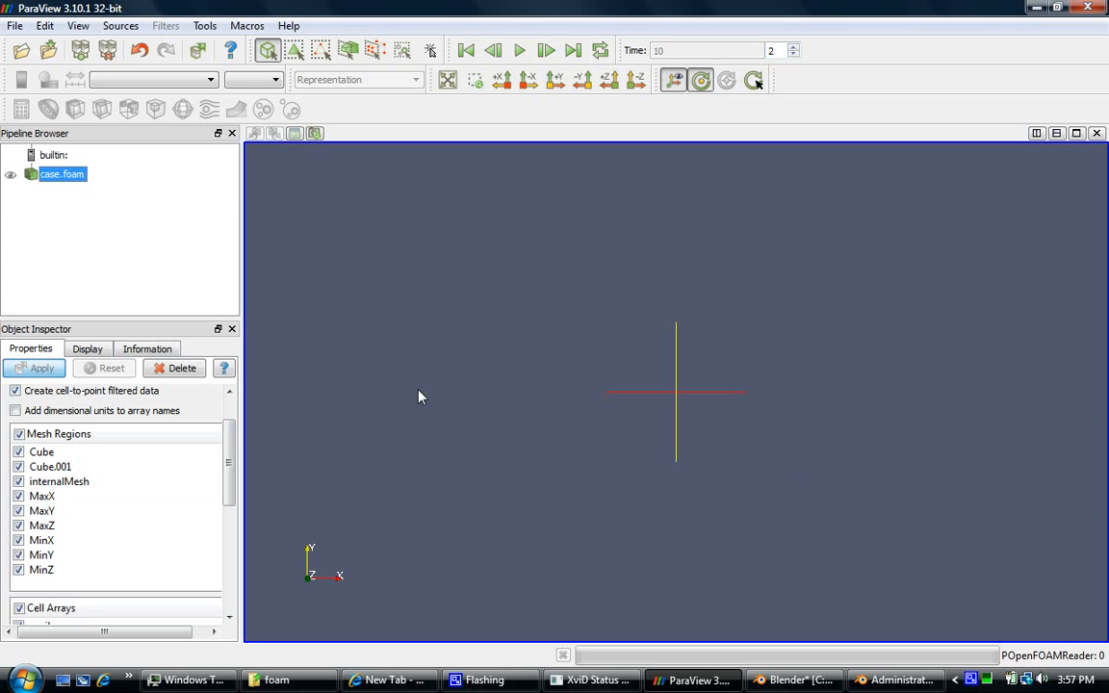
pyautogui.click(41, 367)
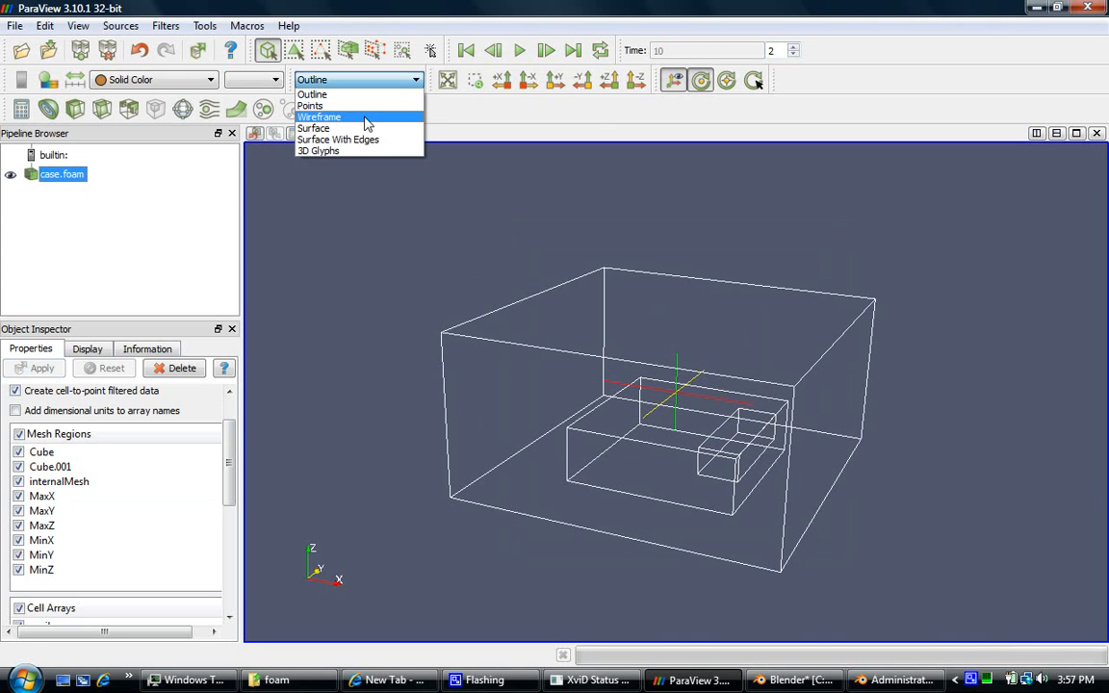
# - Render case.foam as a wireframe and add a Slice filter under it
pyautogui.click(318, 117)
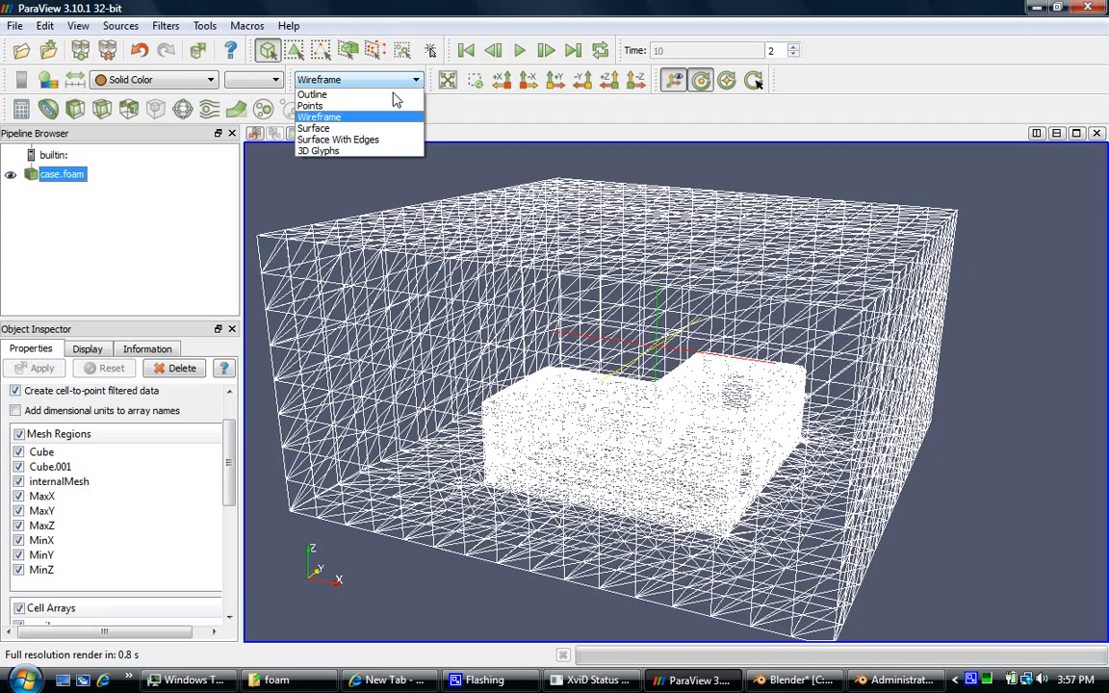
pyautogui.click(312, 93)
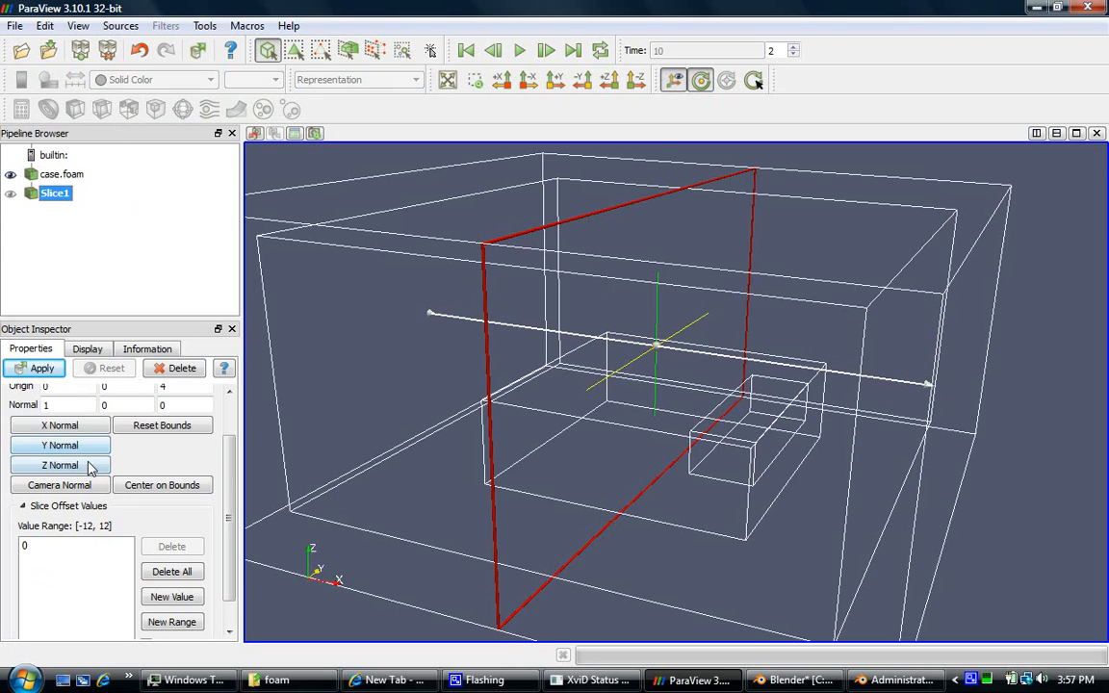
# - Apply Slice1 as a Z-normal plane at origin height 1.4 through the building
pyautogui.click(60, 465)
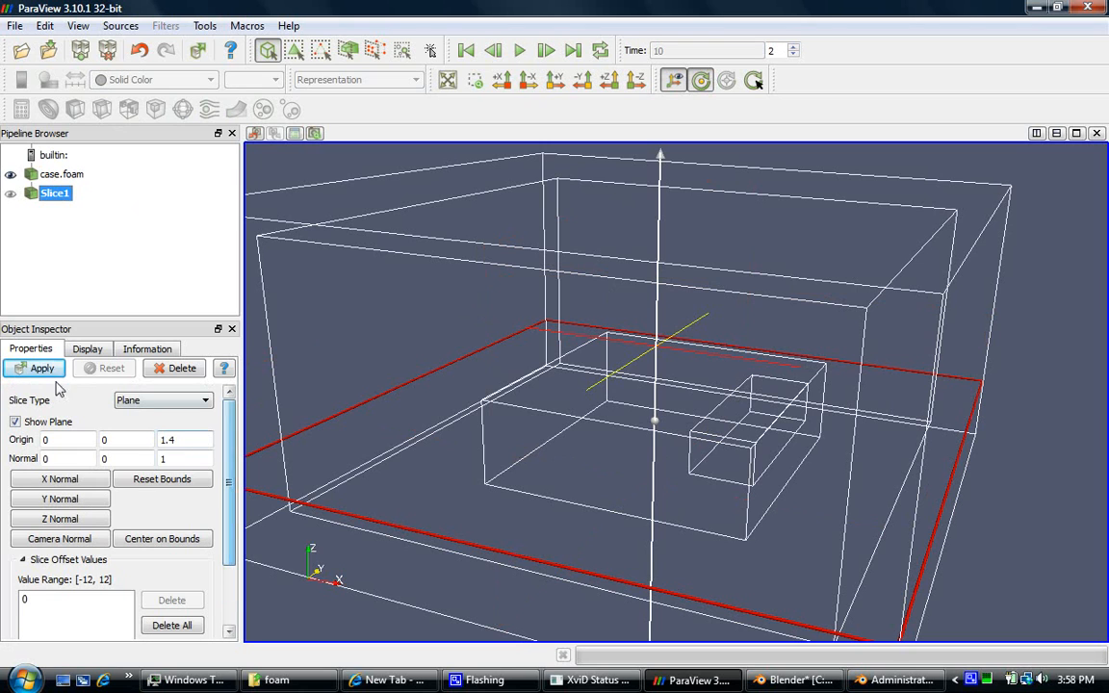
pyautogui.click(42, 368)
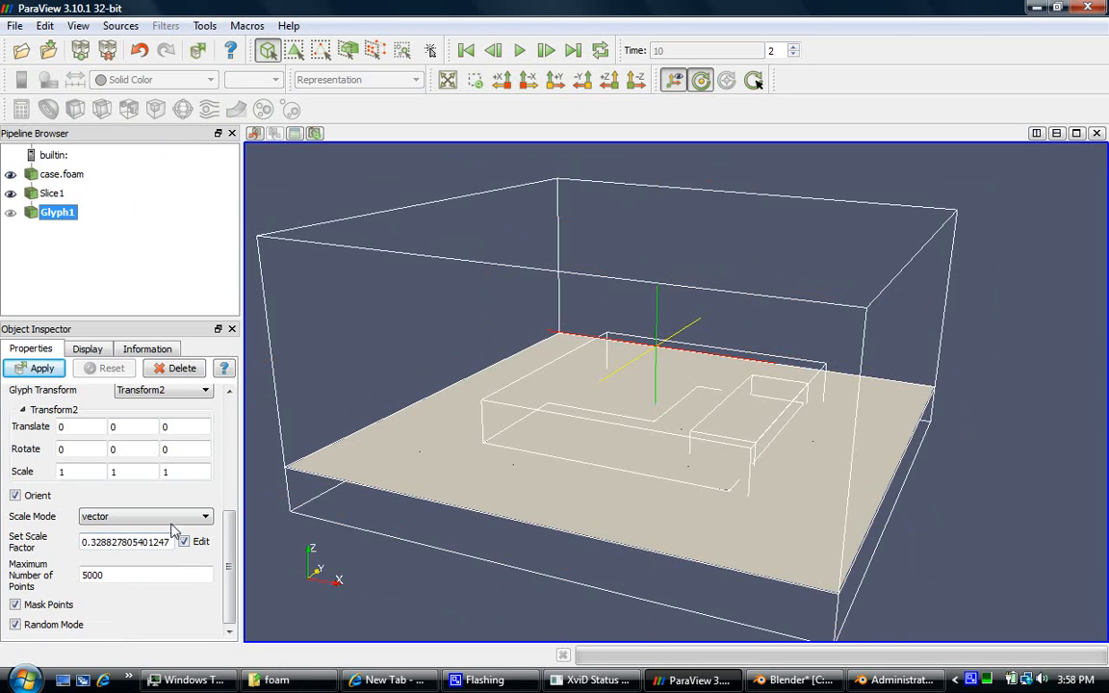
# - Apply Glyph1 with Scale Mode off and colour the velocity arrows by GlyphVector magnitude
pyautogui.click(145, 516)
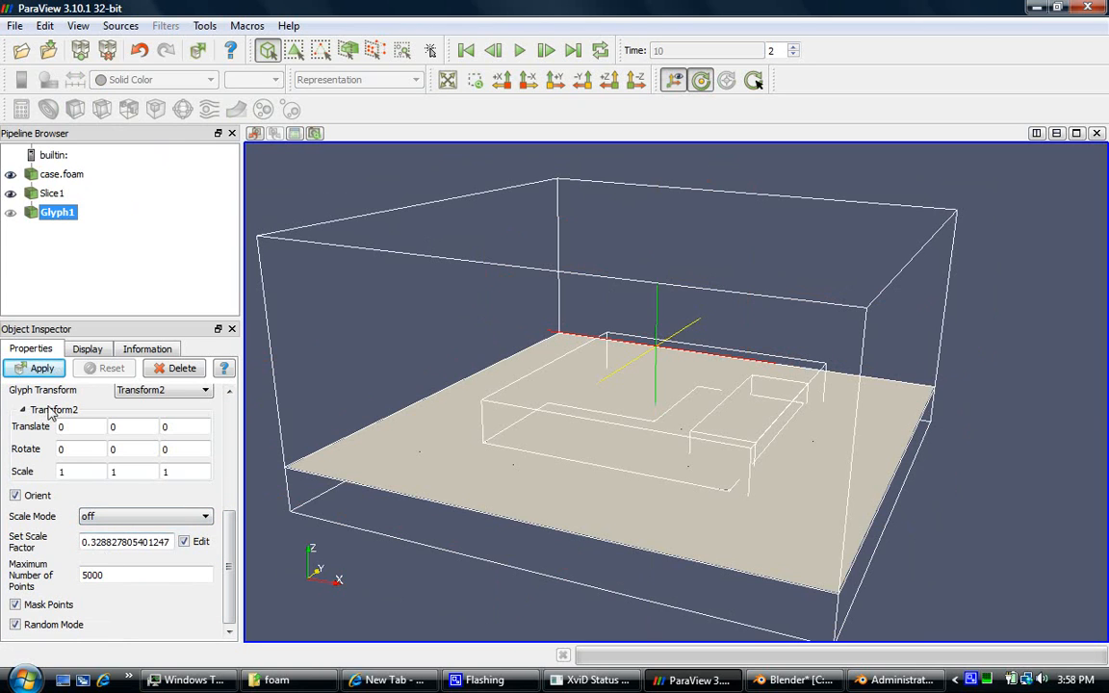
pyautogui.click(41, 368)
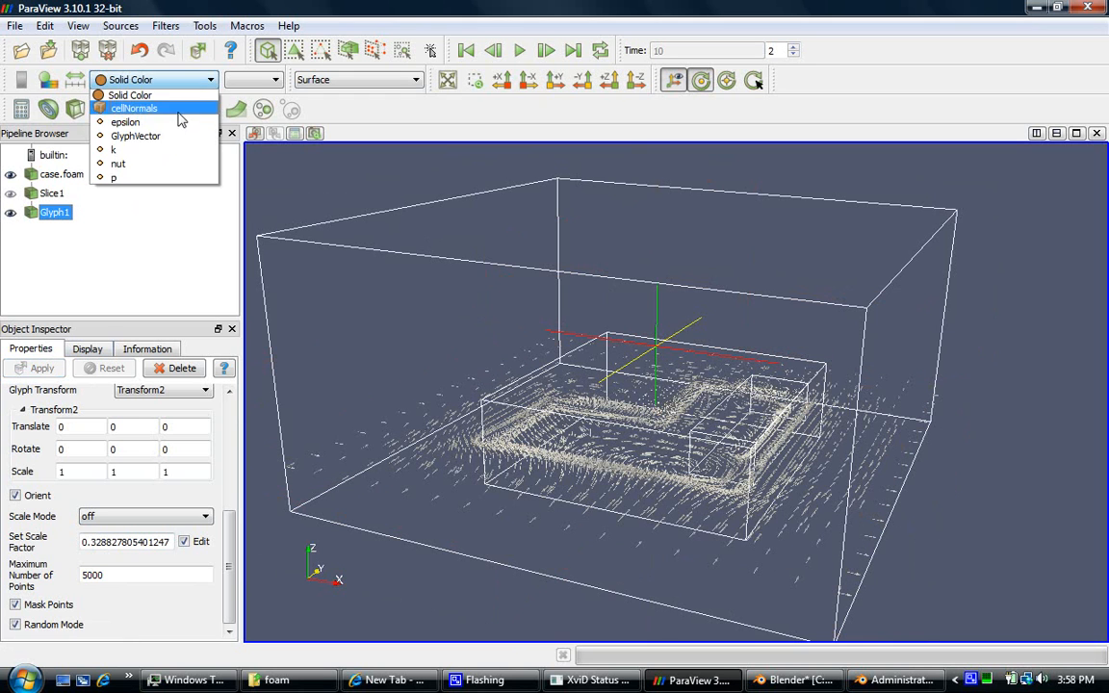
pyautogui.click(135, 136)
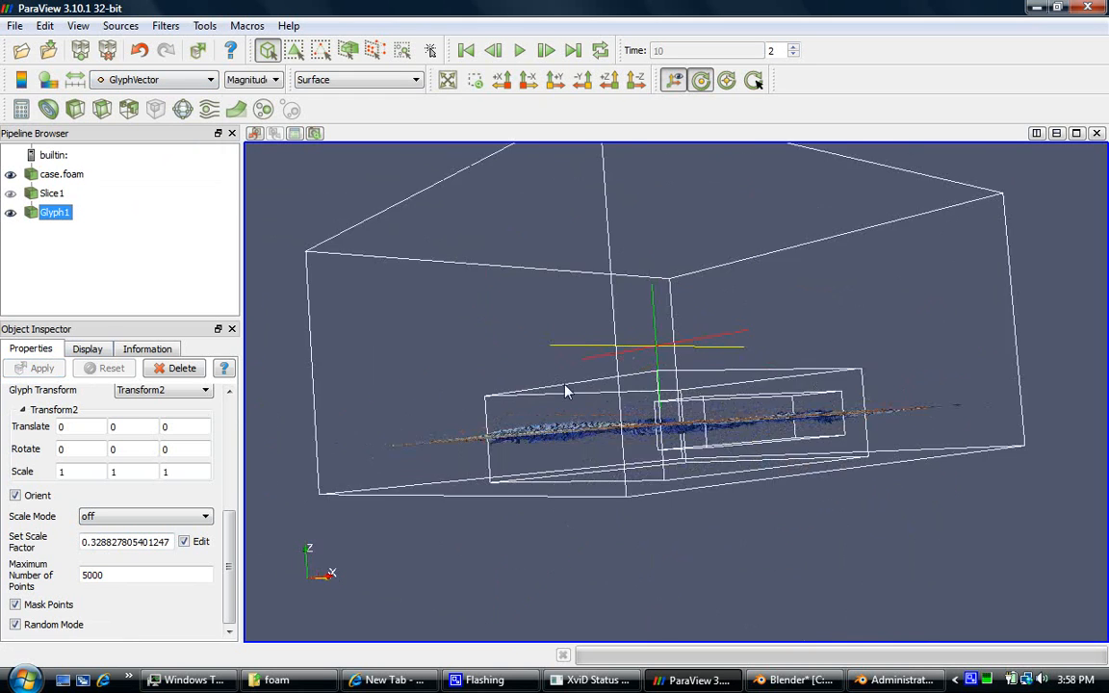
pyautogui.moveTo(568, 390); pyautogui.dragTo(390, 356)
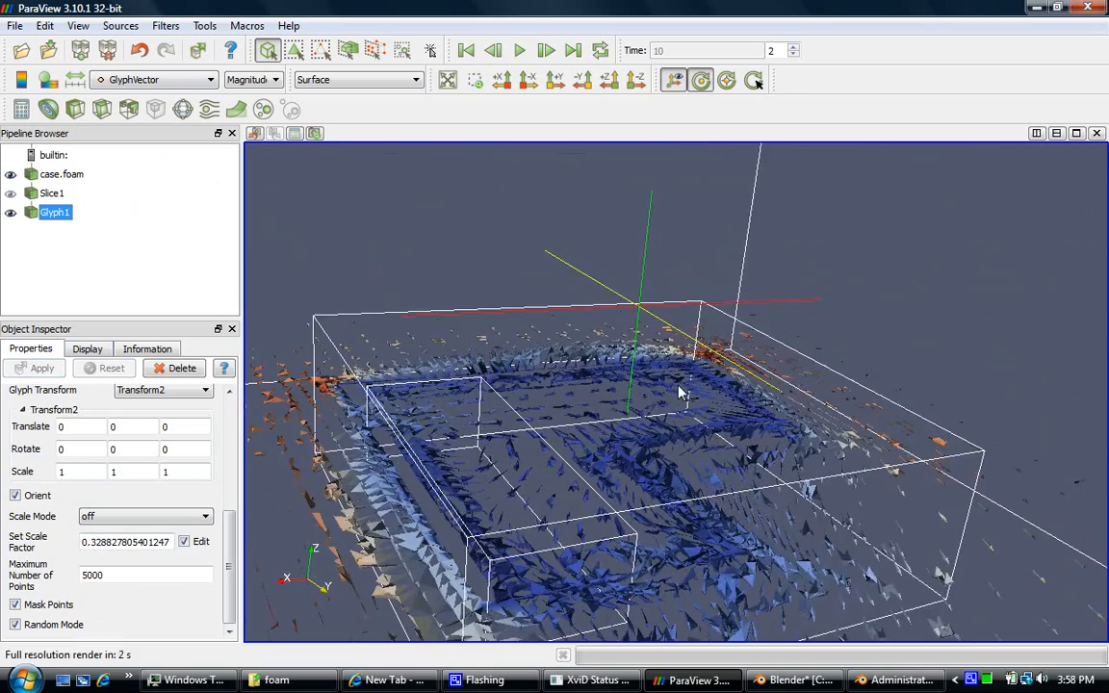
pyautogui.moveTo(679, 391); pyautogui.dragTo(683, 318)
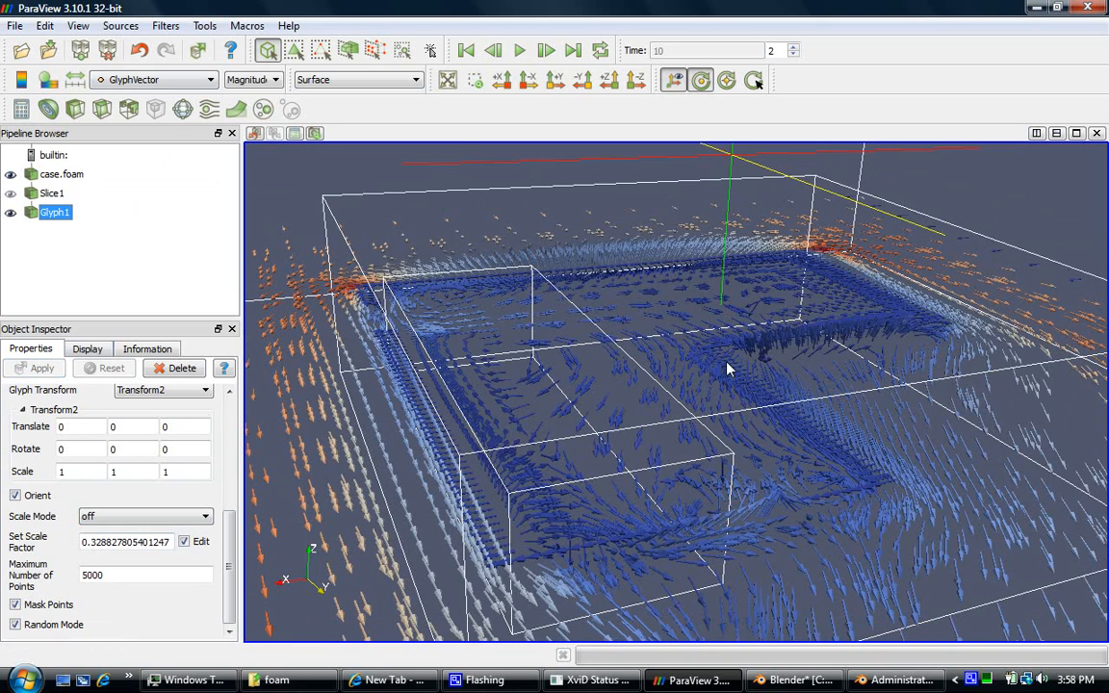
pyautogui.moveTo(732, 379)
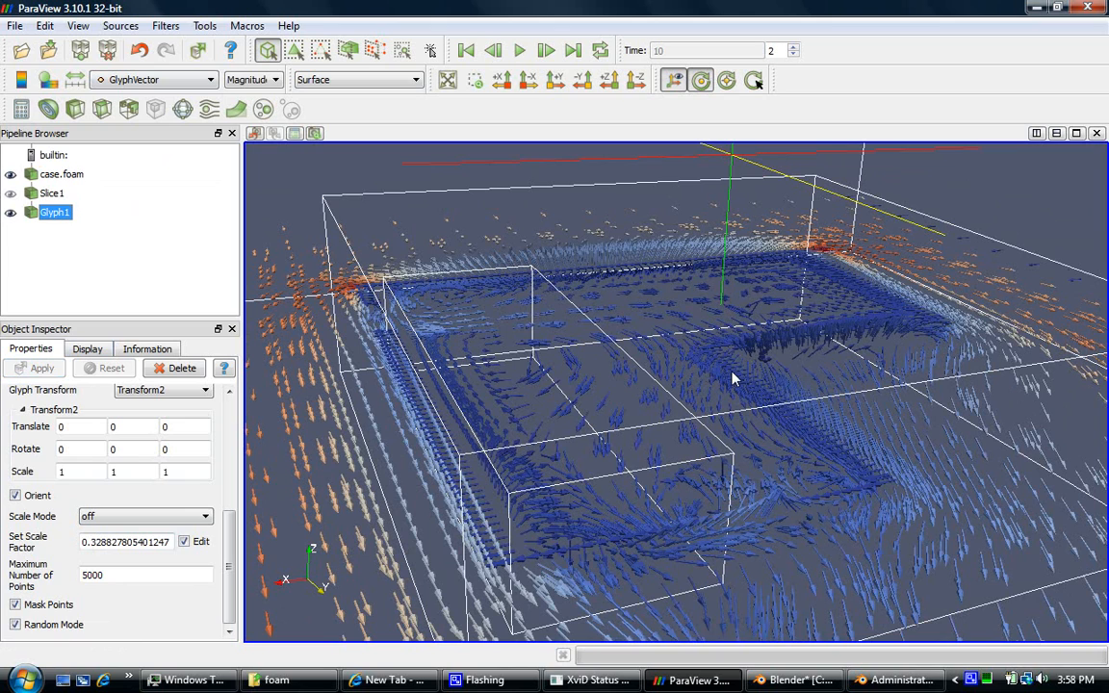
pyautogui.moveTo(741, 556)
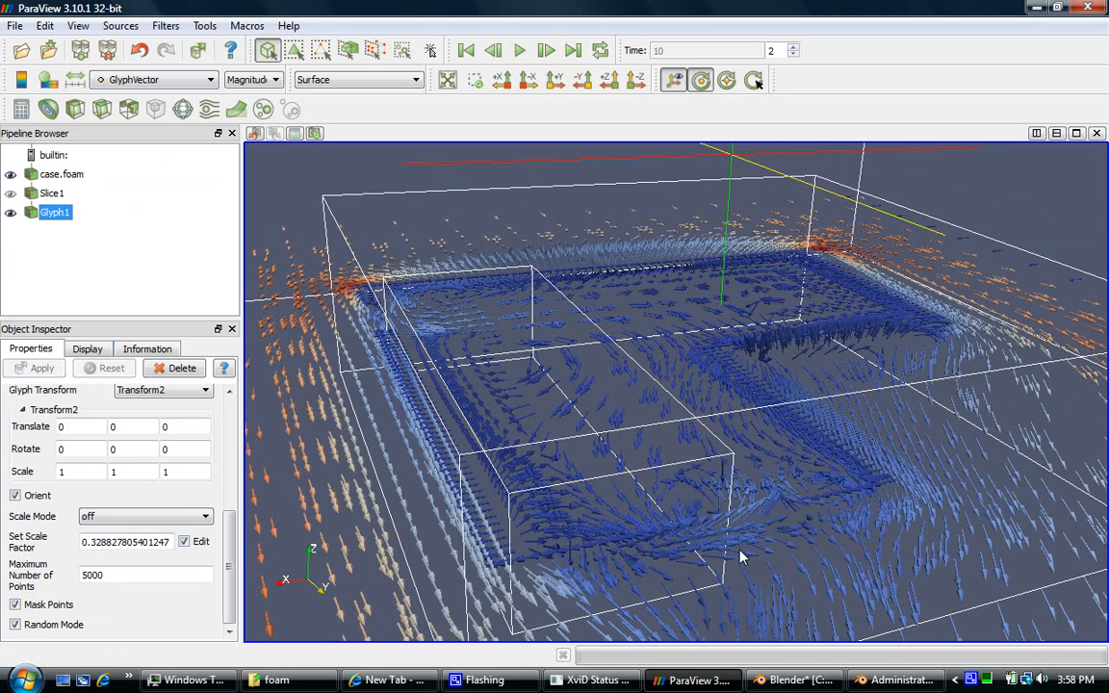